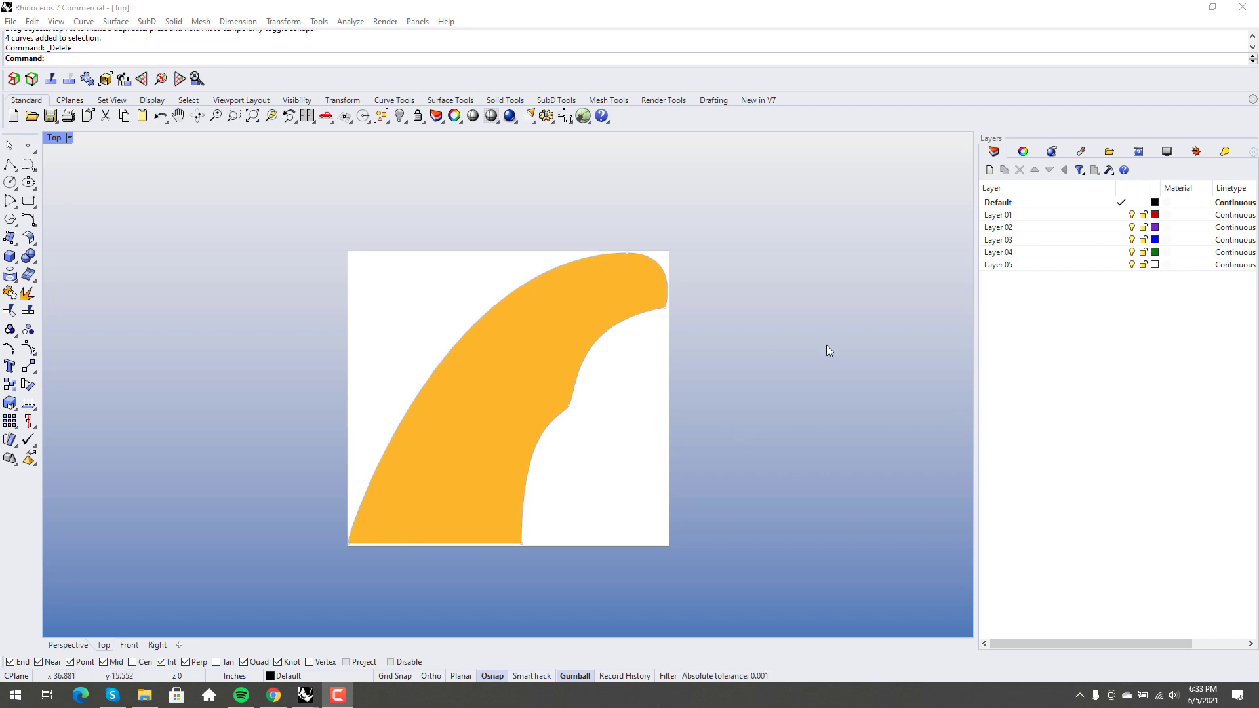
{"action": "mouse_move", "coordinate": [823, 351]}
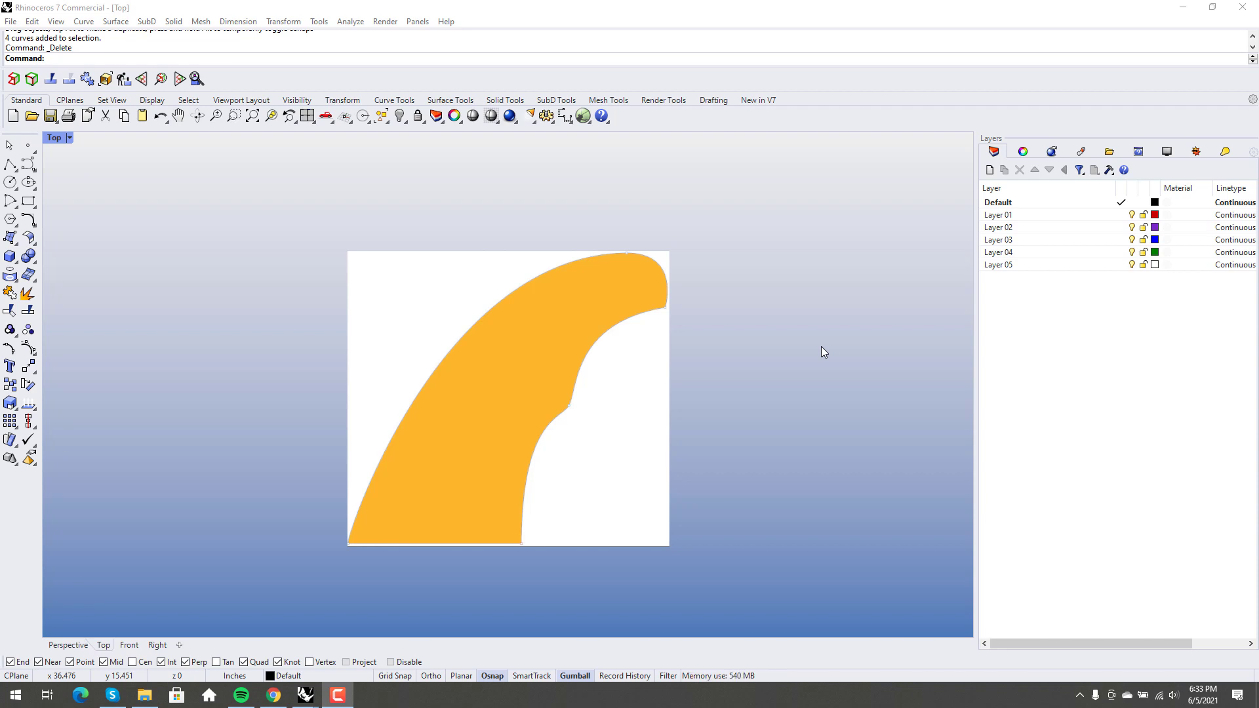
{"action": "mouse_move", "coordinate": [378, 504]}
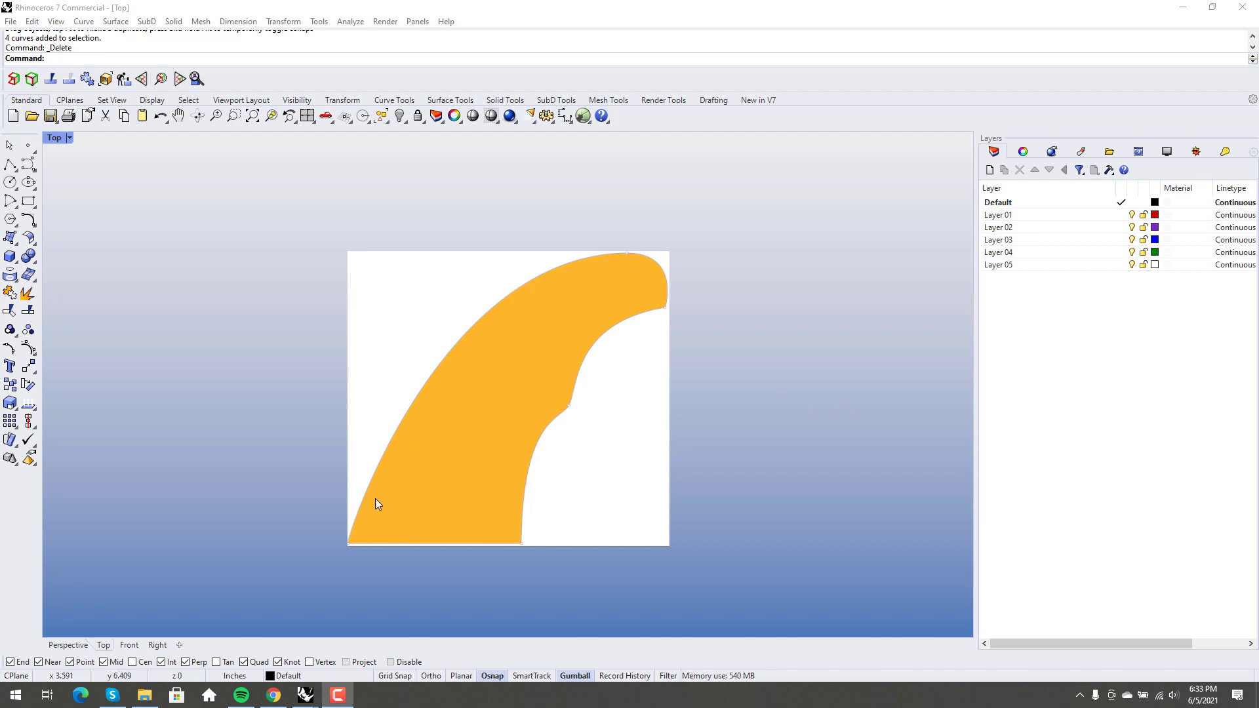
{"action": "mouse_move", "coordinate": [359, 522]}
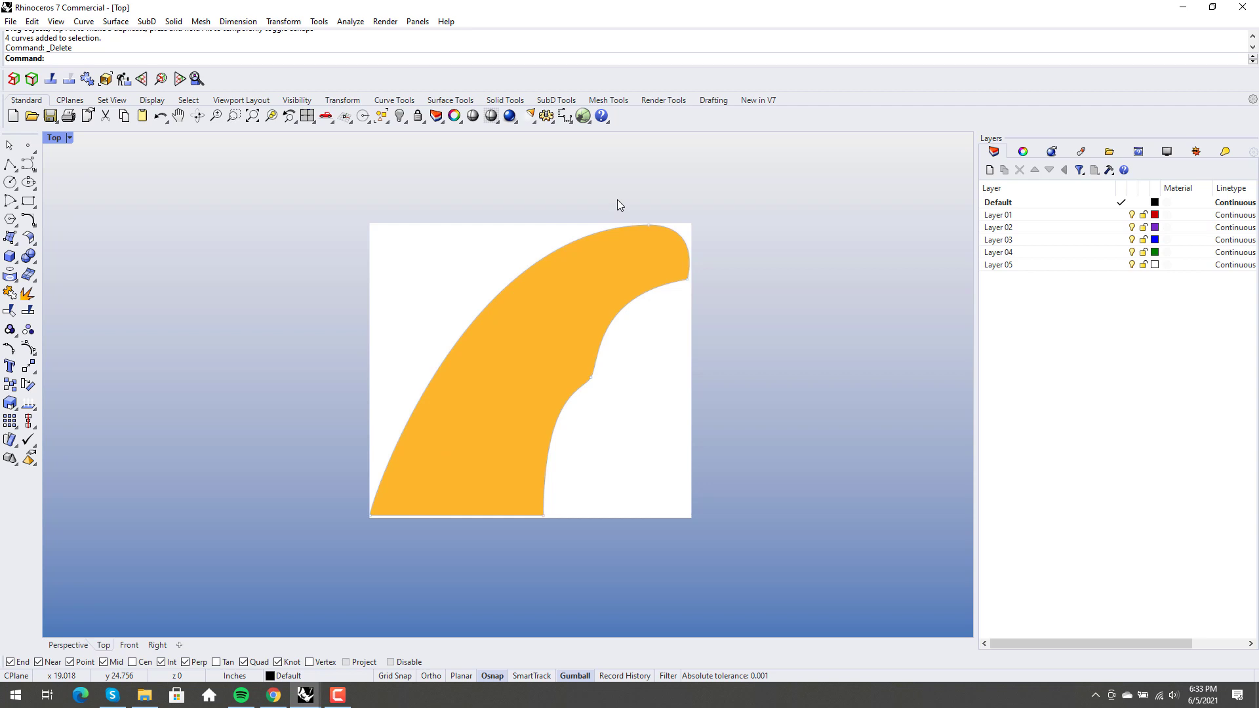
{"action": "mouse_move", "coordinate": [424, 416]}
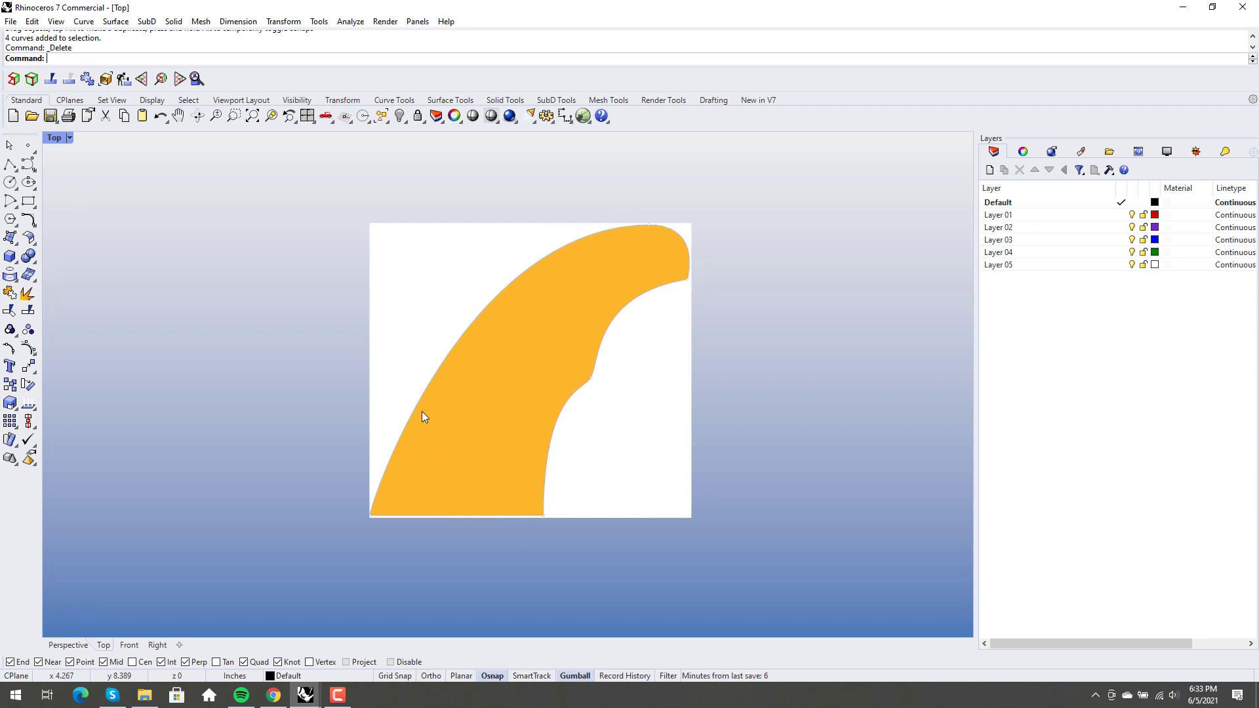
{"action": "mouse_move", "coordinate": [483, 323]}
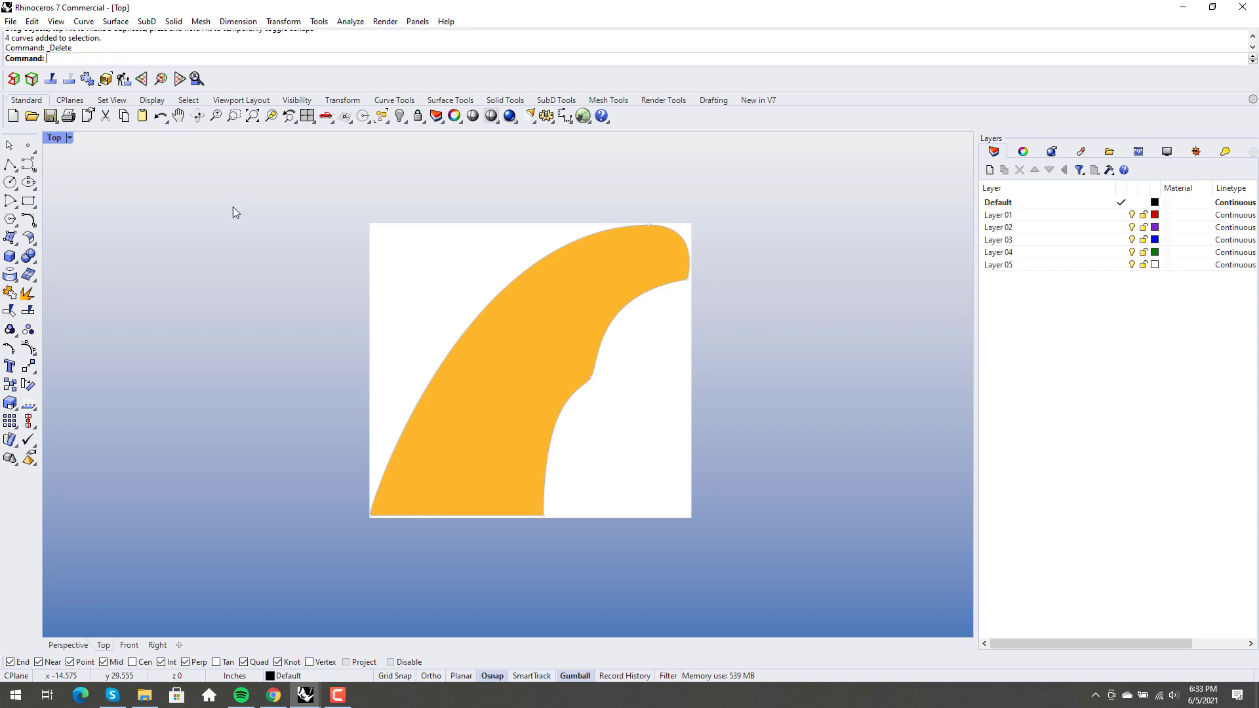
Step: Trace the fin's left edge with an interpolated curve from the bottom-left corner upward
{"action": "type", "text": "Iner"}
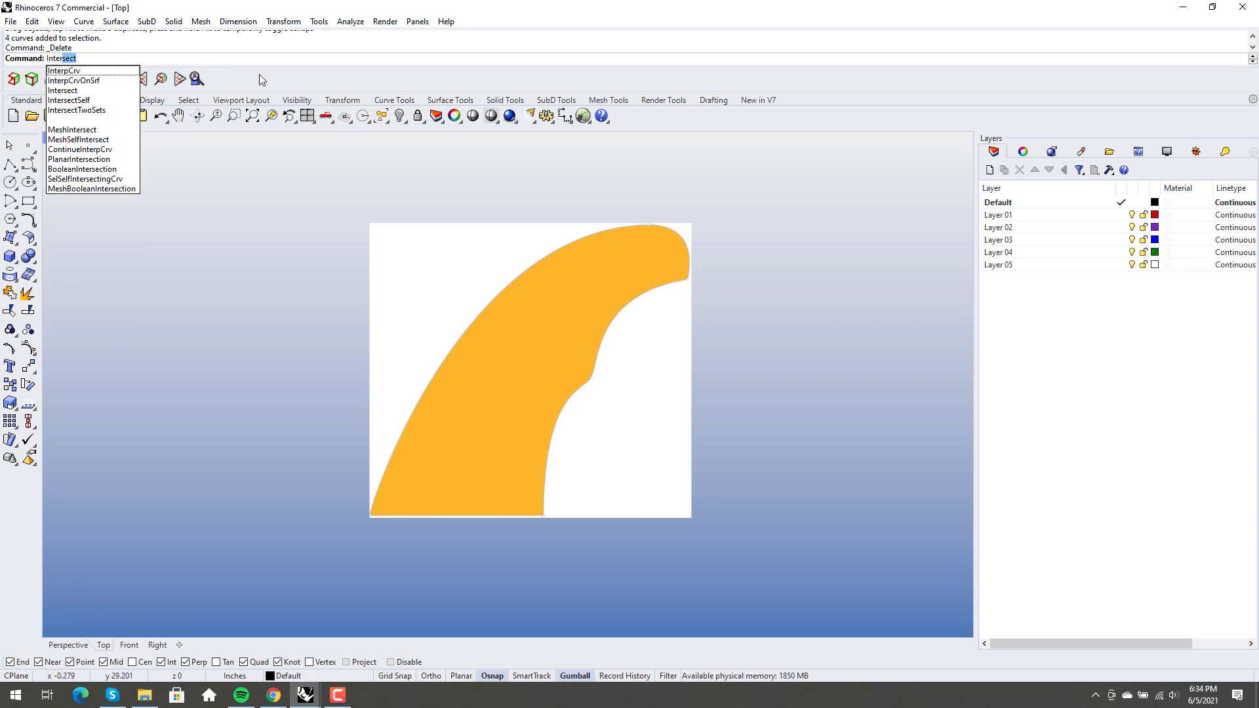
{"action": "left_click", "coordinate": [63, 71]}
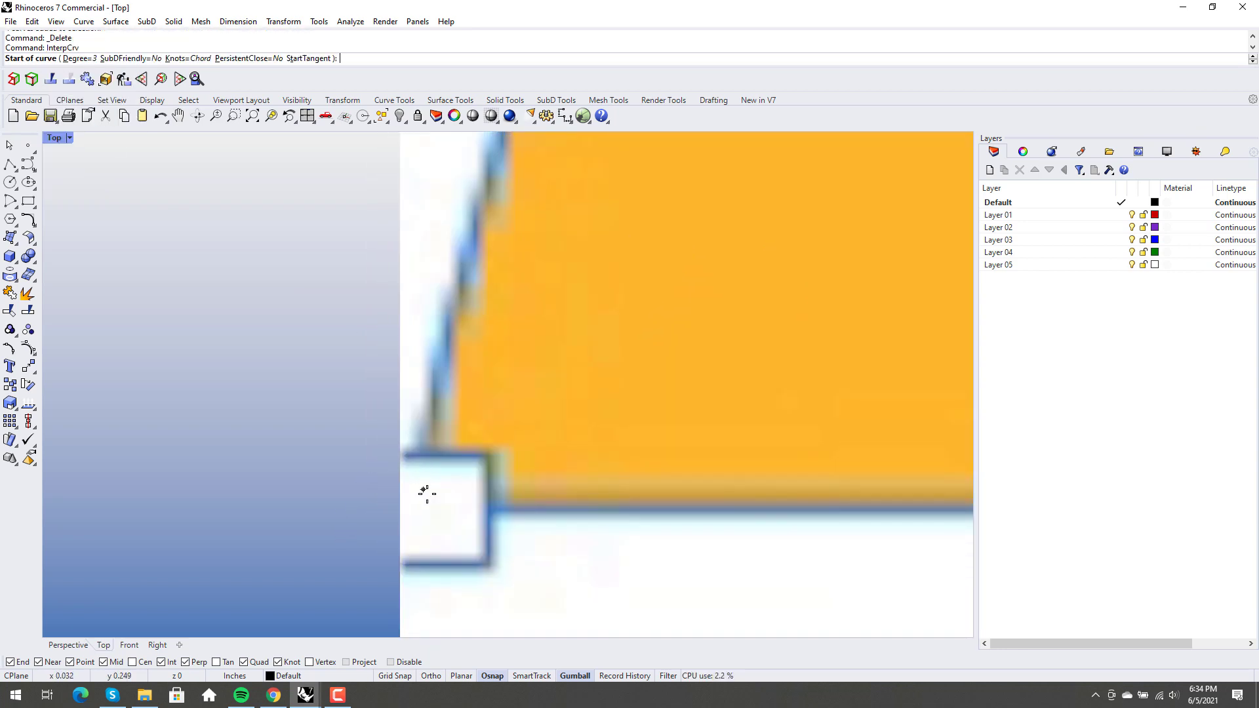
{"action": "left_click", "coordinate": [432, 503]}
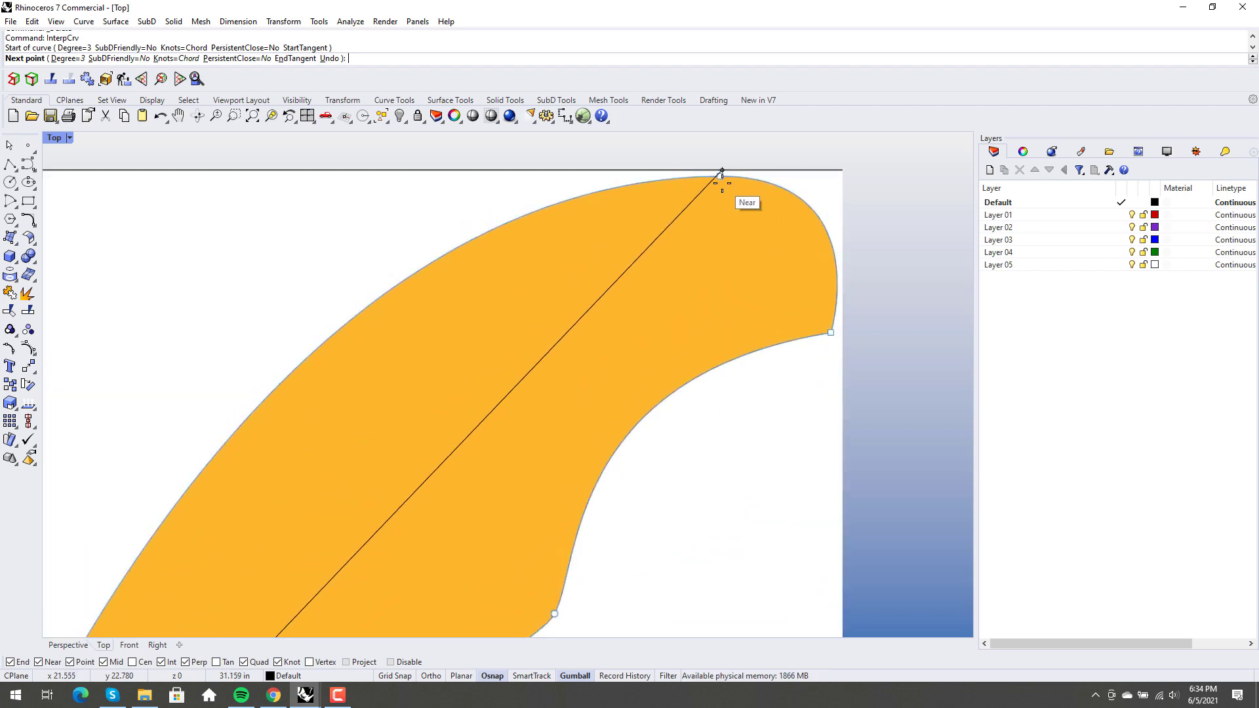
{"action": "scroll", "scroll_direction": "down", "scroll_amount": 3}
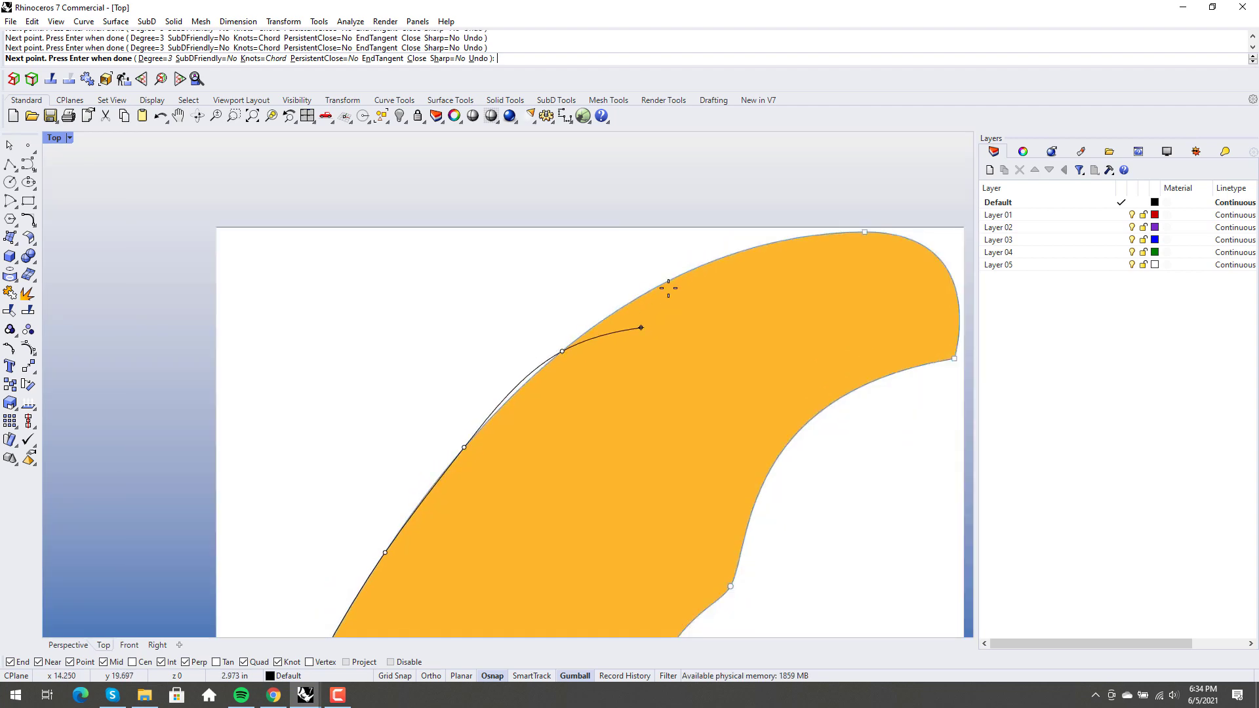
{"action": "scroll", "scroll_direction": "up", "scroll_amount": 3}
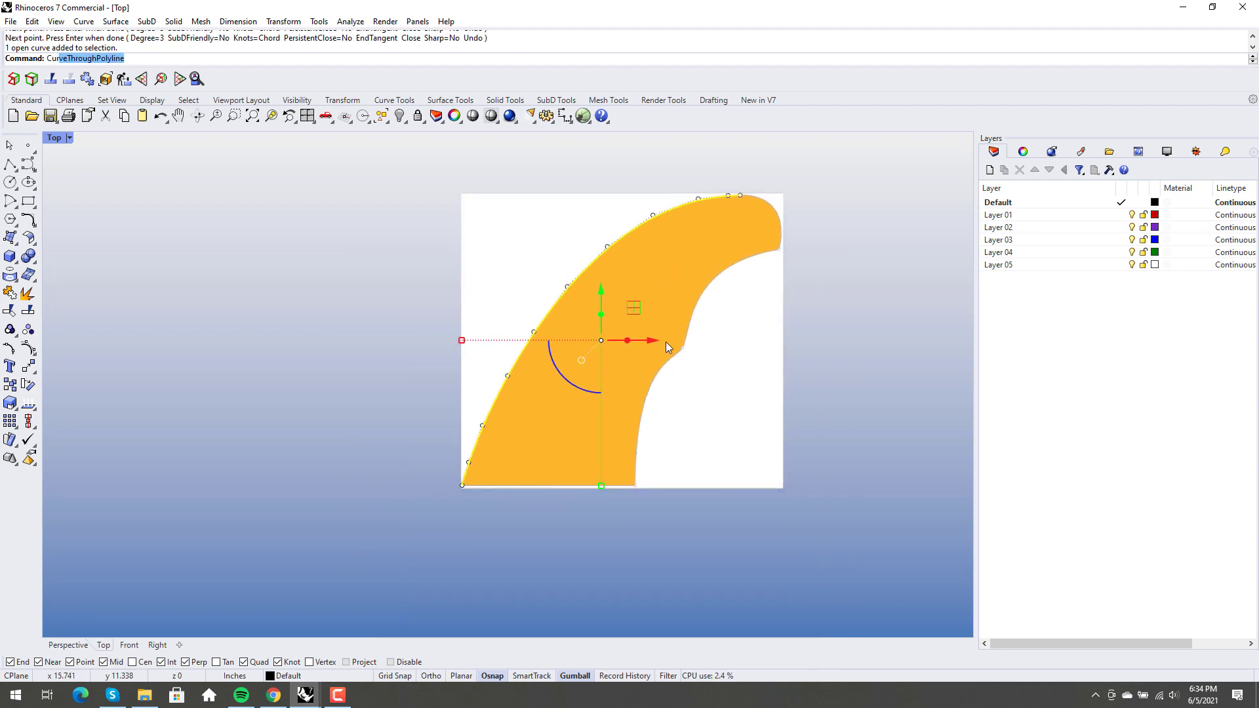
Step: Show the traced curve's curvature graph with a larger display scale and density 65
{"action": "type", "text": "CurvatureGraph"}
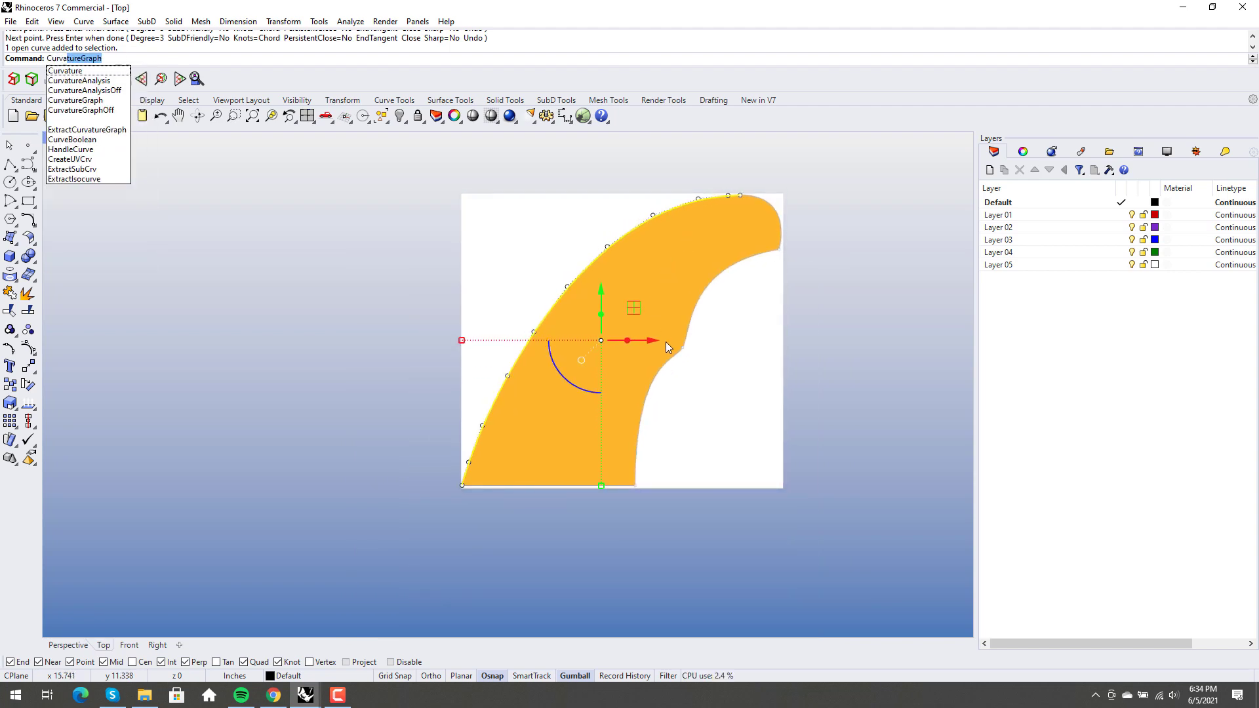
{"action": "left_click", "coordinate": [76, 100]}
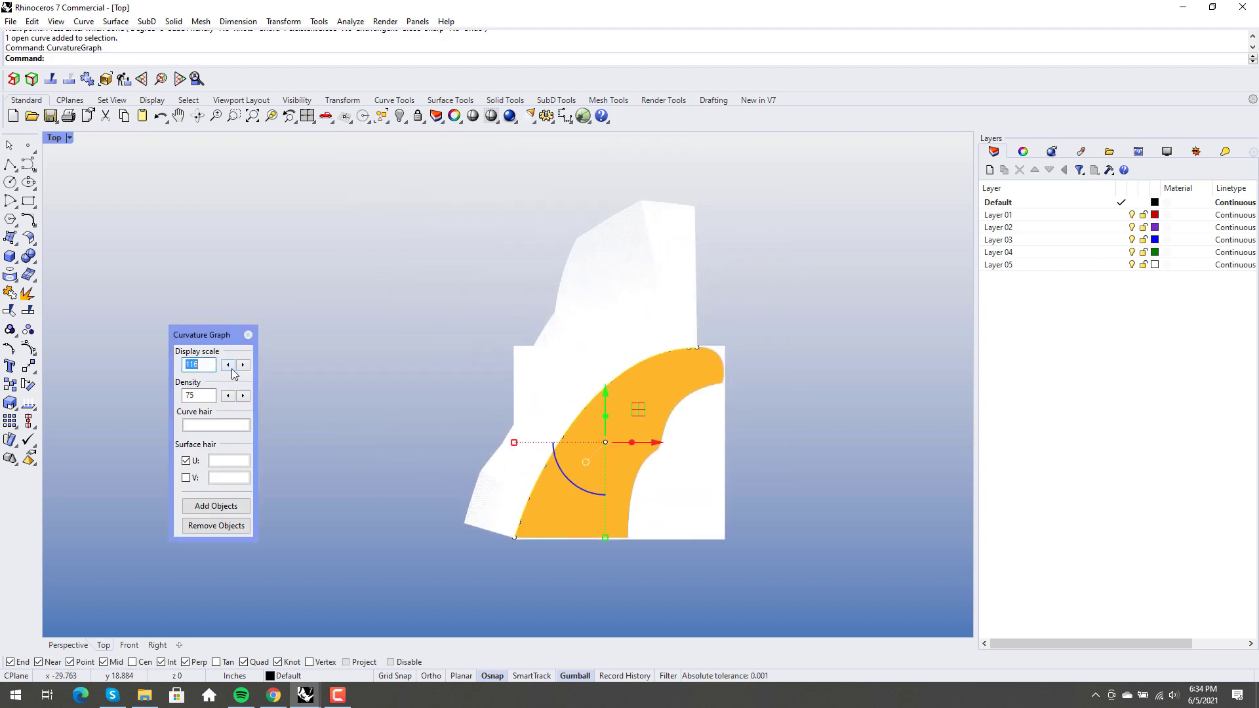
{"action": "left_click", "coordinate": [228, 364]}
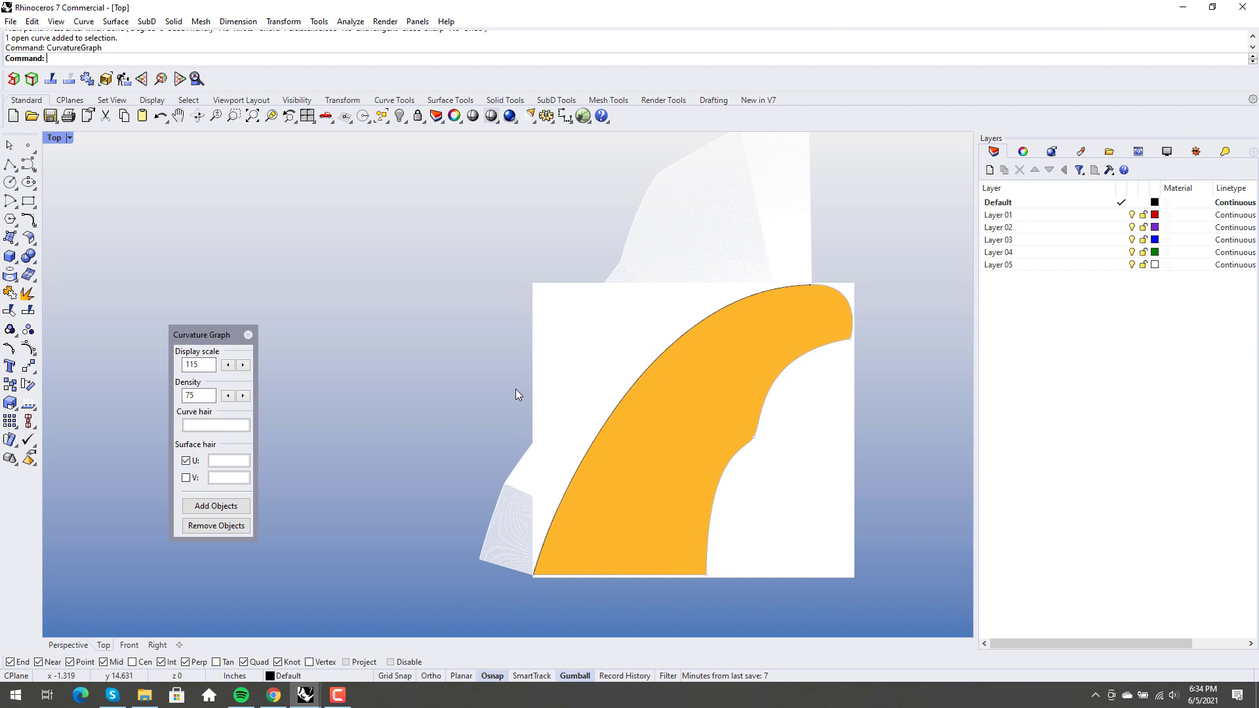
{"action": "mouse_move", "coordinate": [653, 401]}
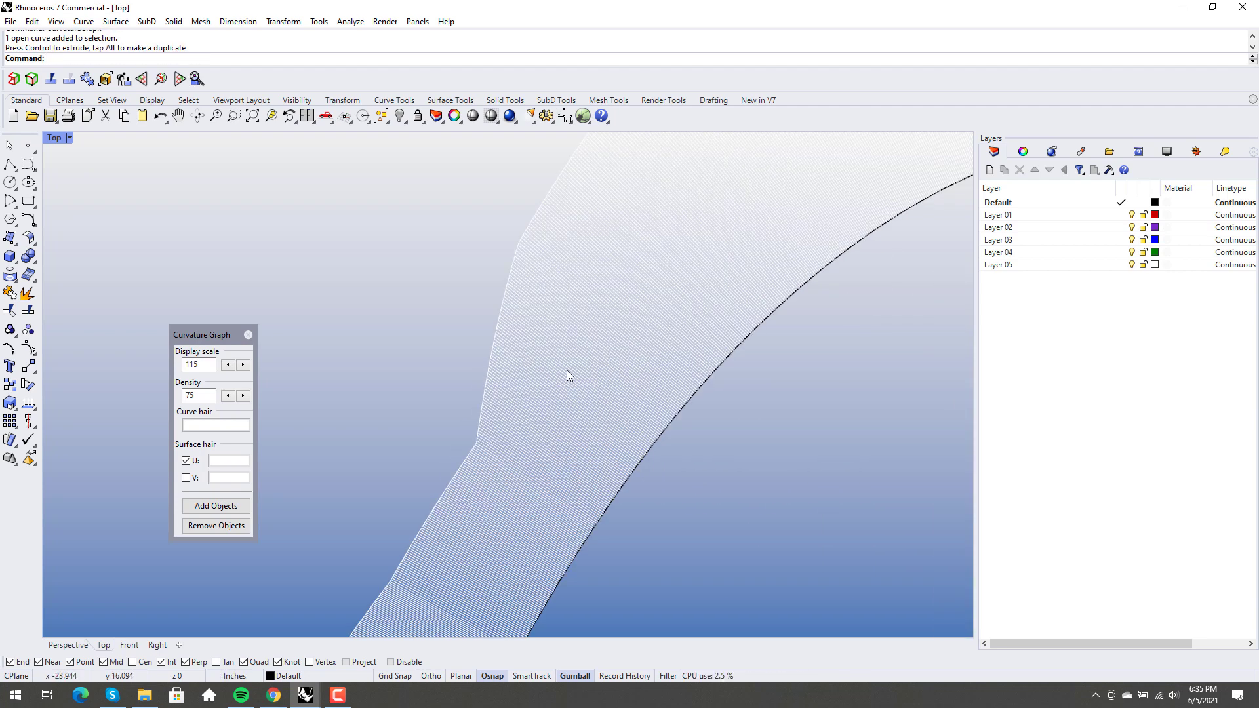
{"action": "left_click", "coordinate": [229, 395]}
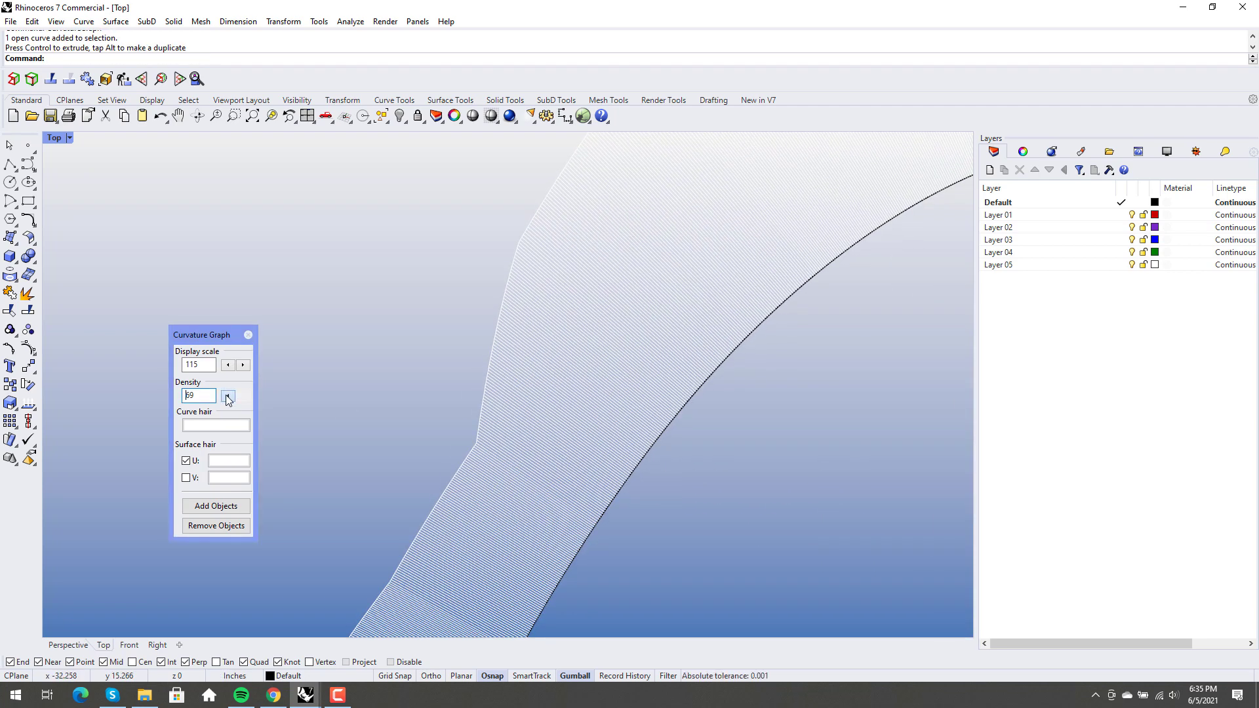
{"action": "left_click", "coordinate": [228, 395]}
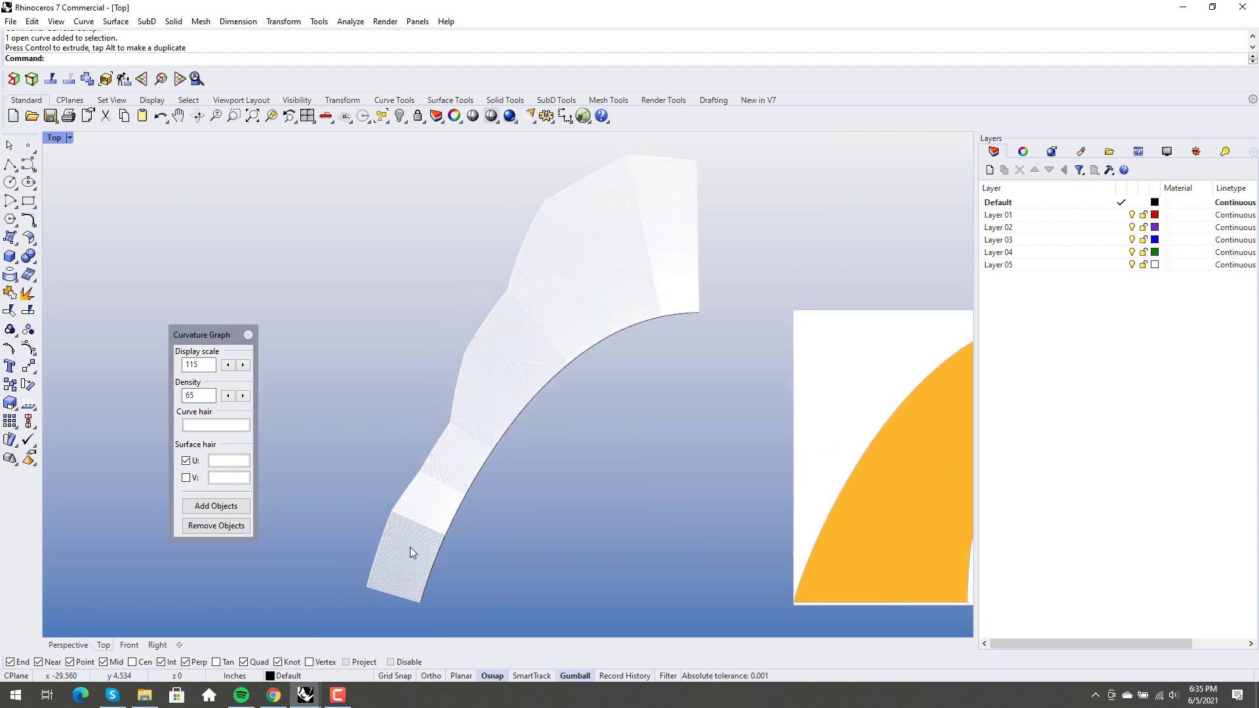
{"action": "mouse_move", "coordinate": [594, 197]}
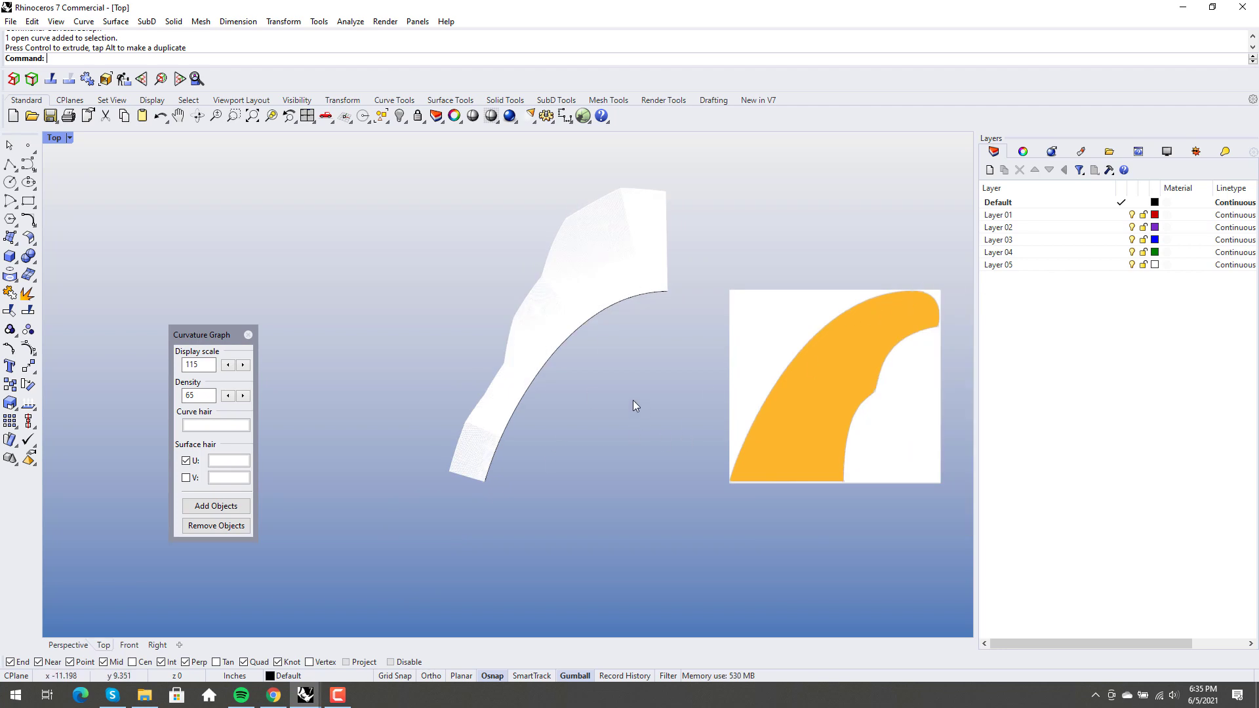
{"action": "mouse_move", "coordinate": [587, 366]}
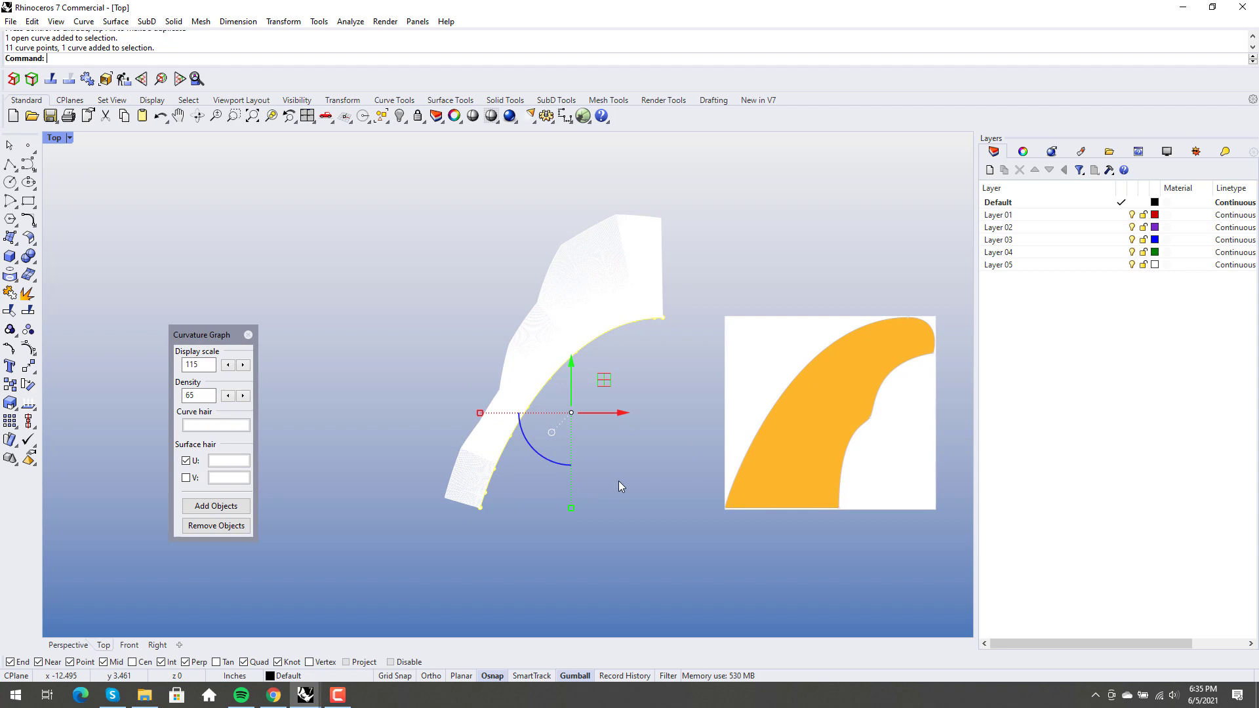
{"action": "mouse_move", "coordinate": [615, 486]}
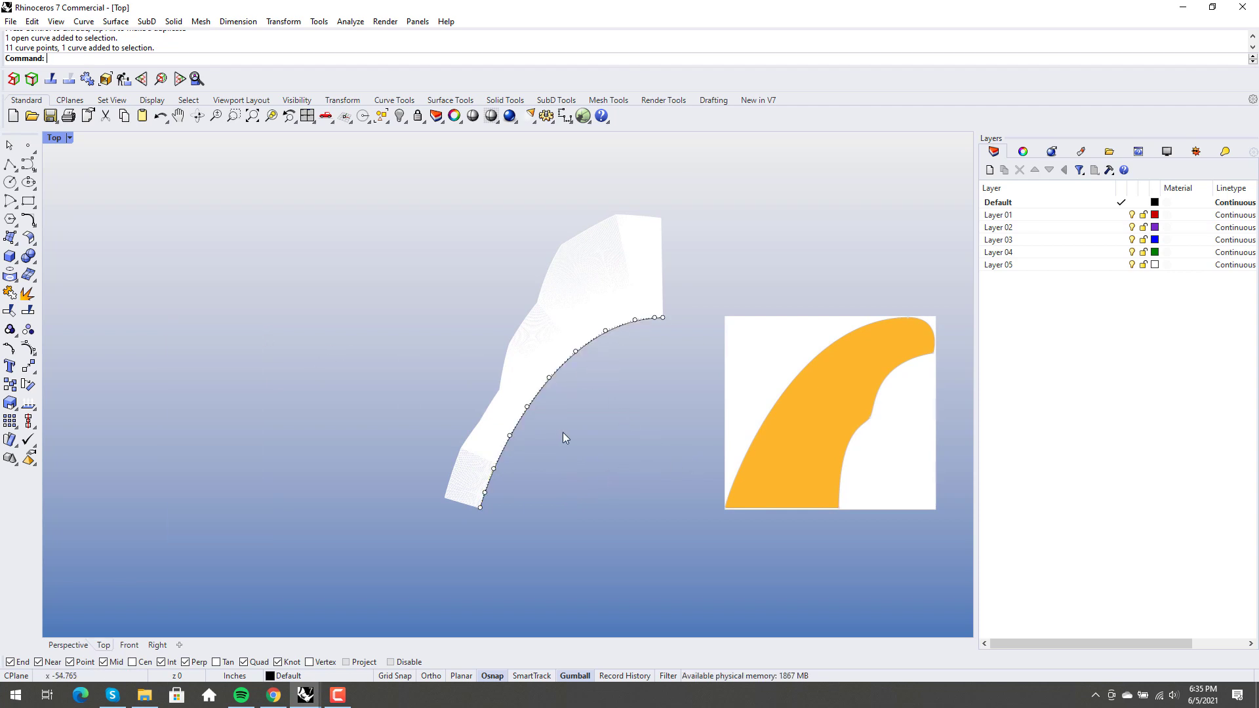
Step: Delete the traced edge curve
{"action": "key", "text": "Delete"}
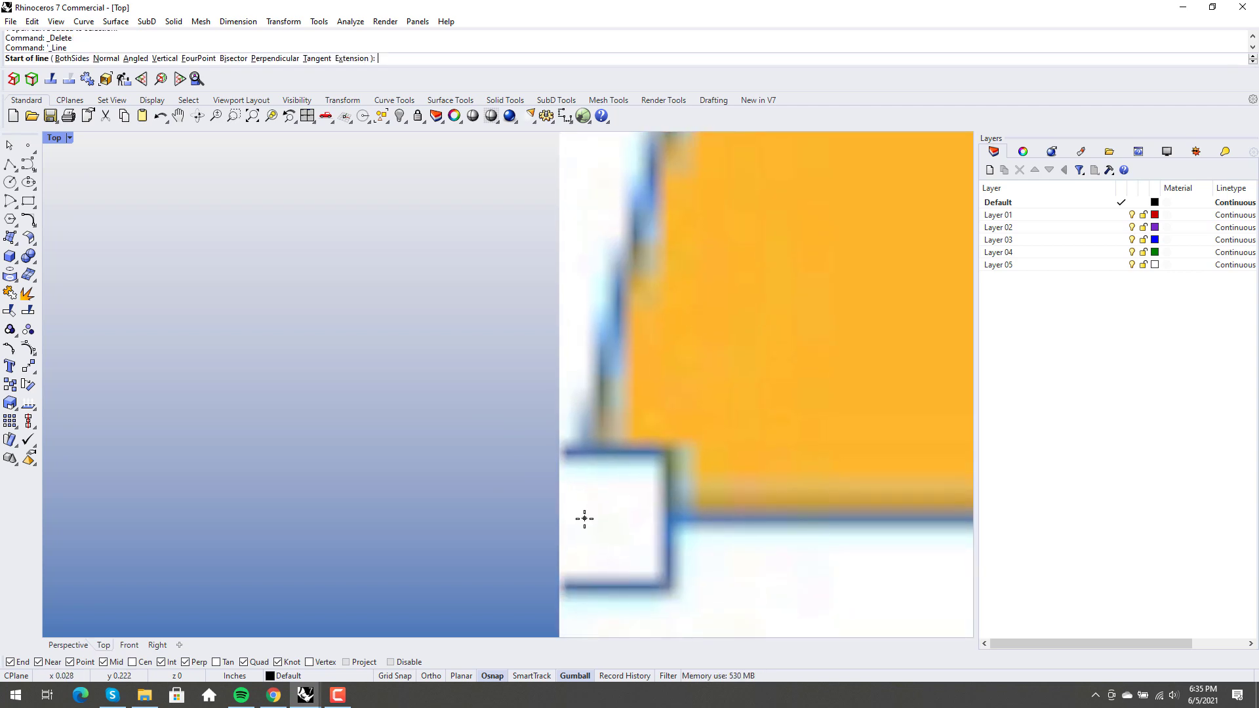
{"action": "mouse_move", "coordinate": [580, 522]}
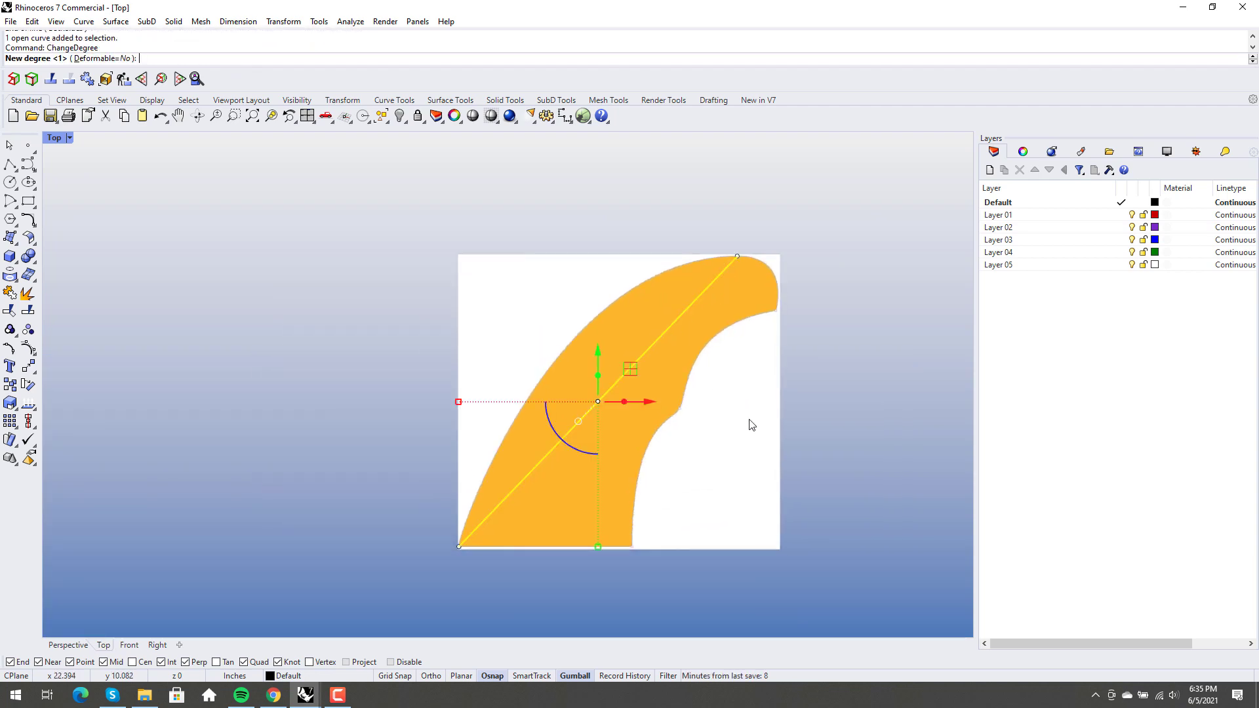
Step: Raise the line to degree 2 and select its middle control point
{"action": "type", "text": "2"}
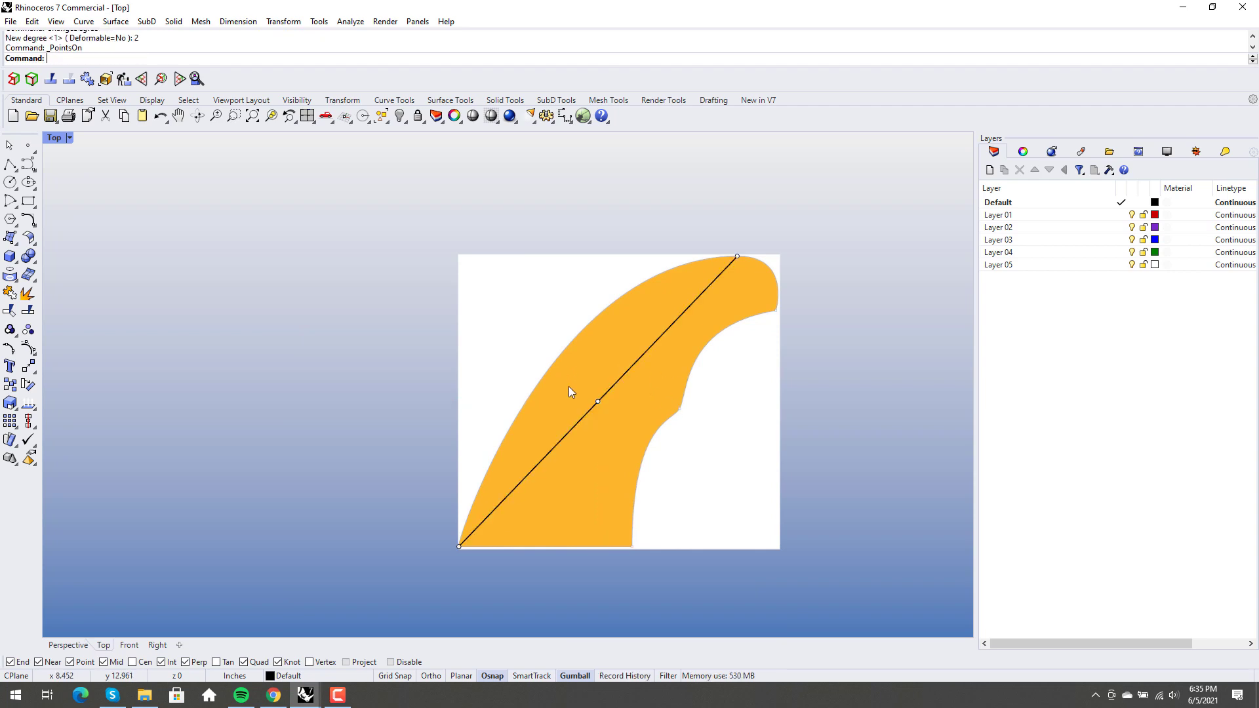
{"action": "left_click", "coordinate": [598, 402]}
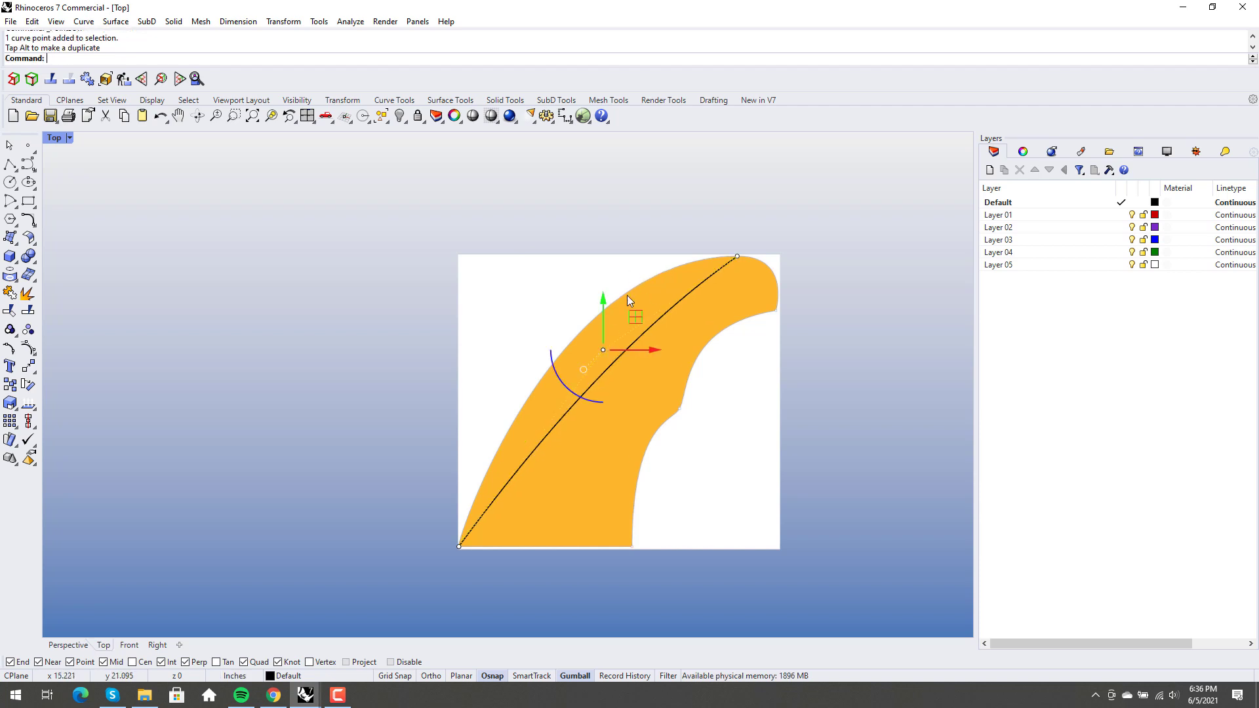
{"action": "mouse_move", "coordinate": [625, 309]}
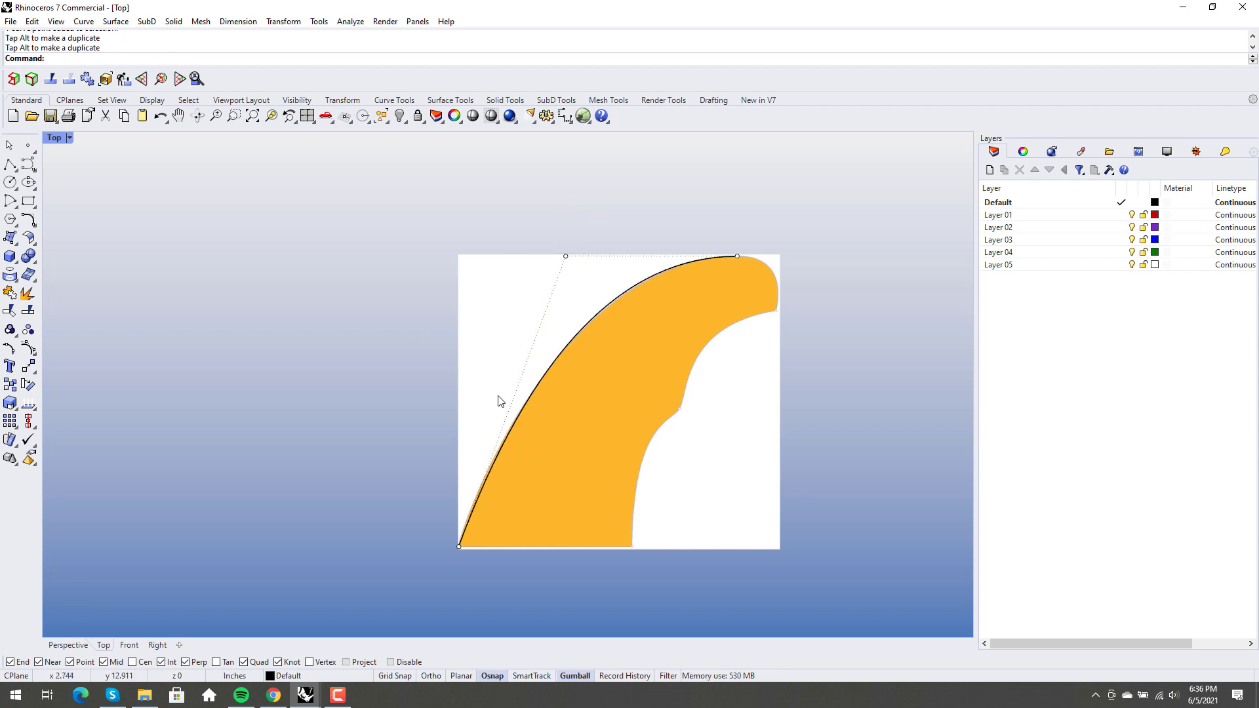
{"action": "mouse_move", "coordinate": [621, 303]}
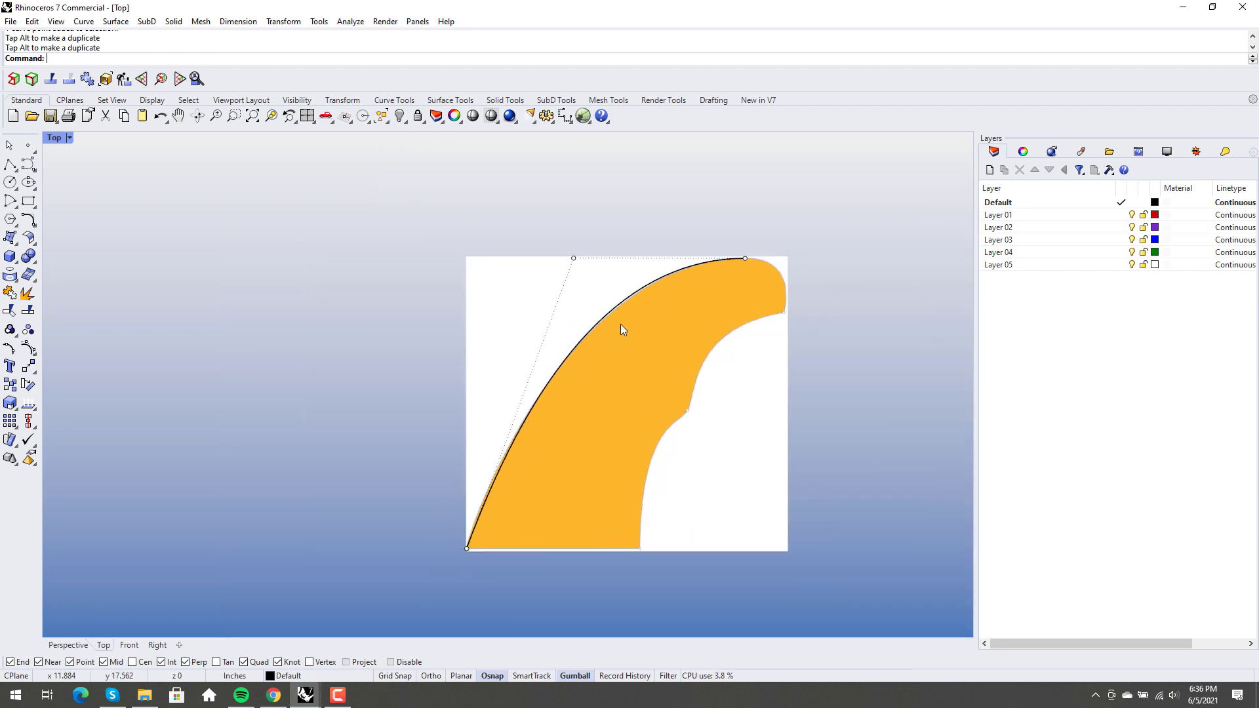
Step: Raise the left-edge curve's degree with ChangeDegree, zooming to check the fit
{"action": "type", "text": "Cah"}
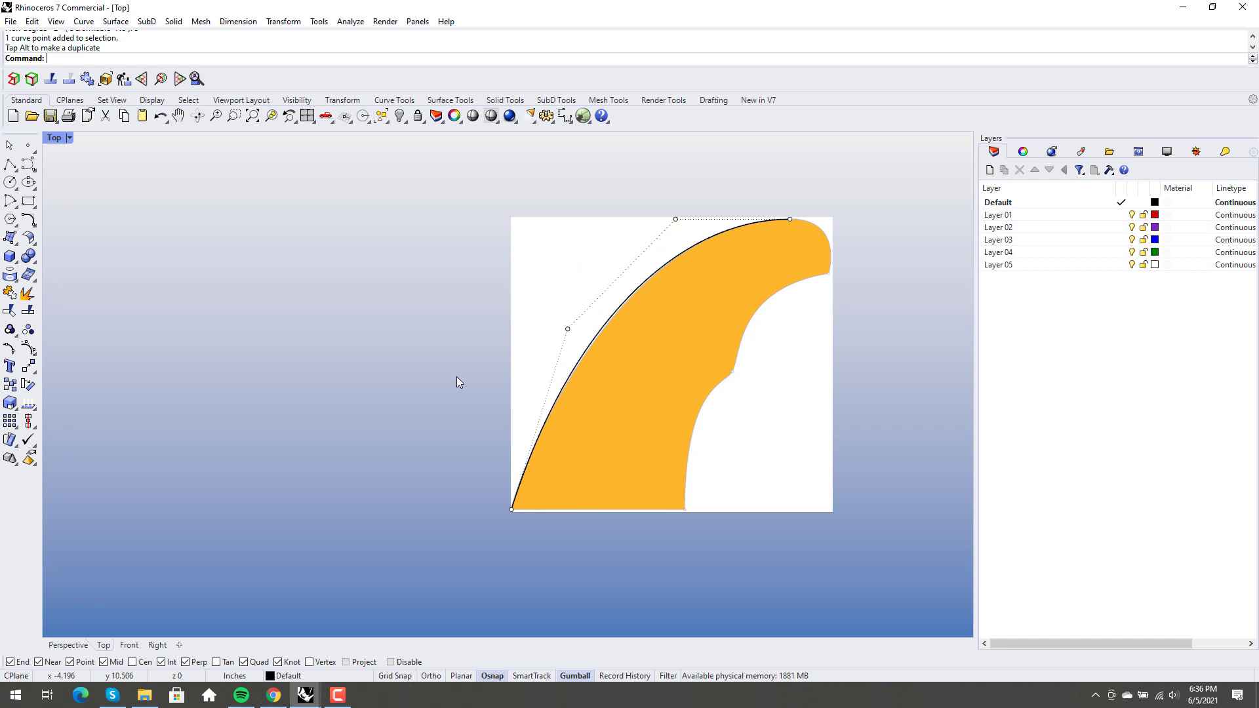
{"action": "scroll", "scroll_direction": "up", "scroll_amount": 3}
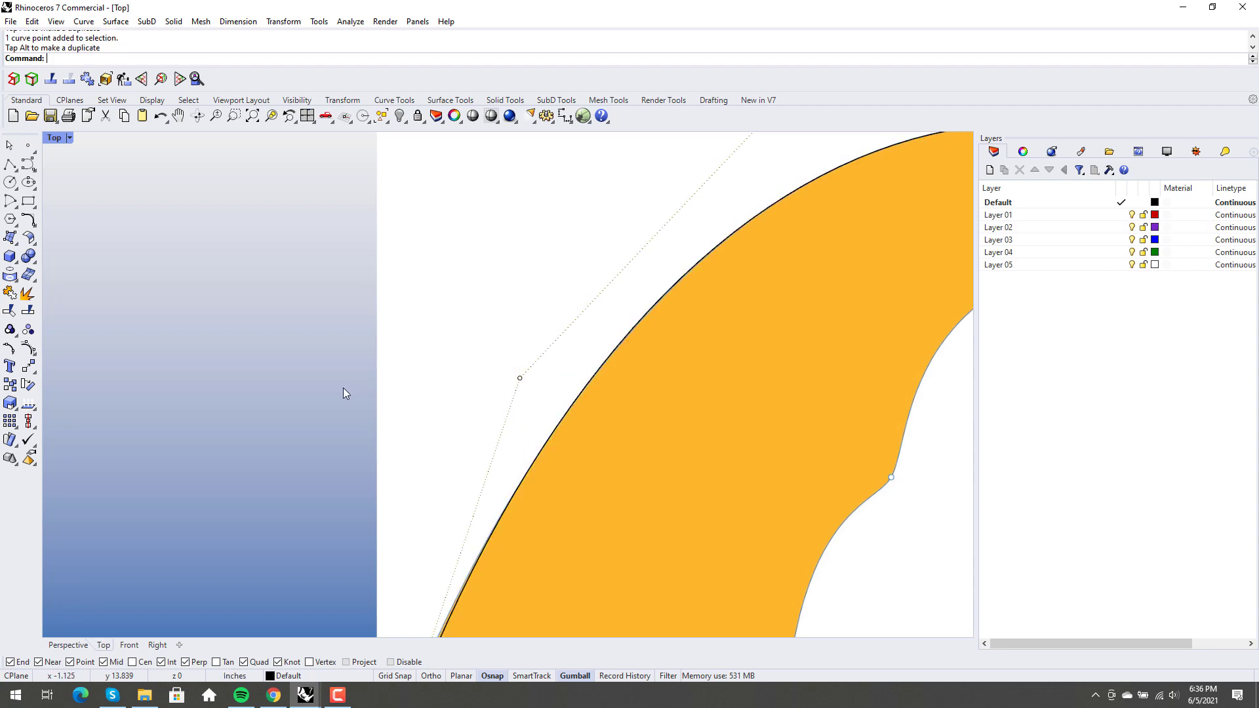
{"action": "scroll", "scroll_direction": "down", "scroll_amount": 3}
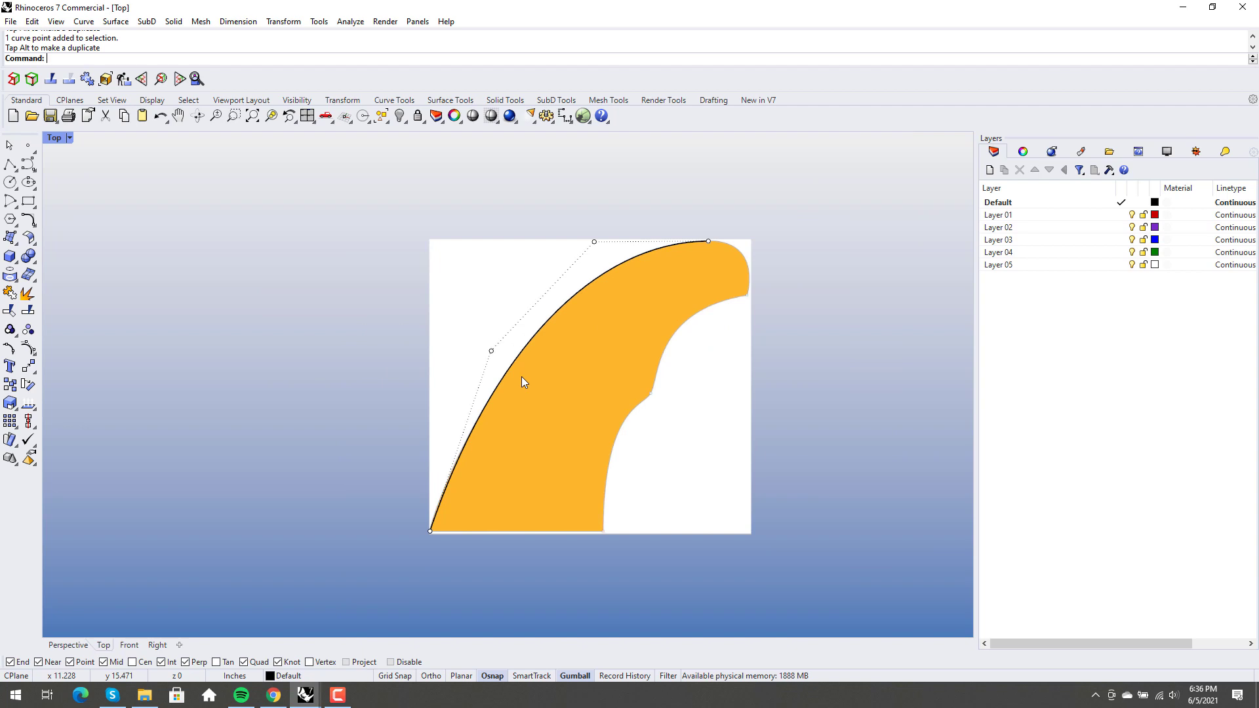
{"action": "scroll", "scroll_direction": "up", "scroll_amount": 3}
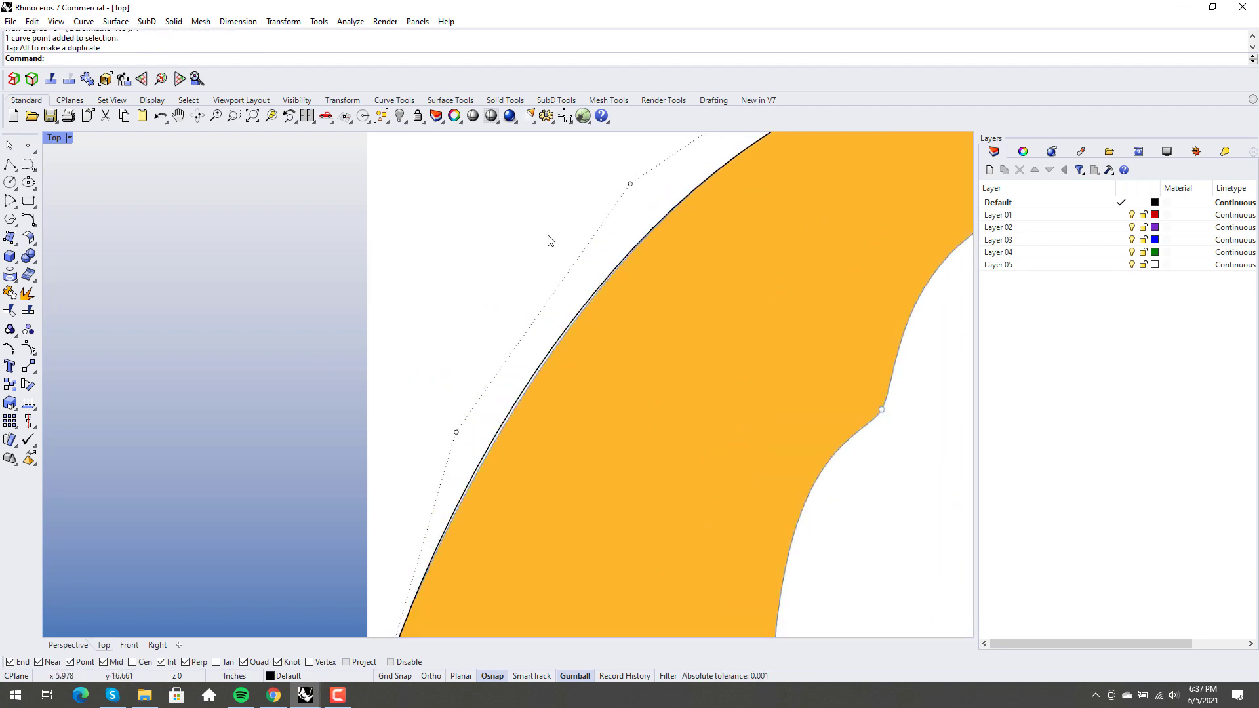
Step: Refine the left-edge curve's fit to the orange boundary and display its curvature graph
{"action": "left_click", "coordinate": [457, 432]}
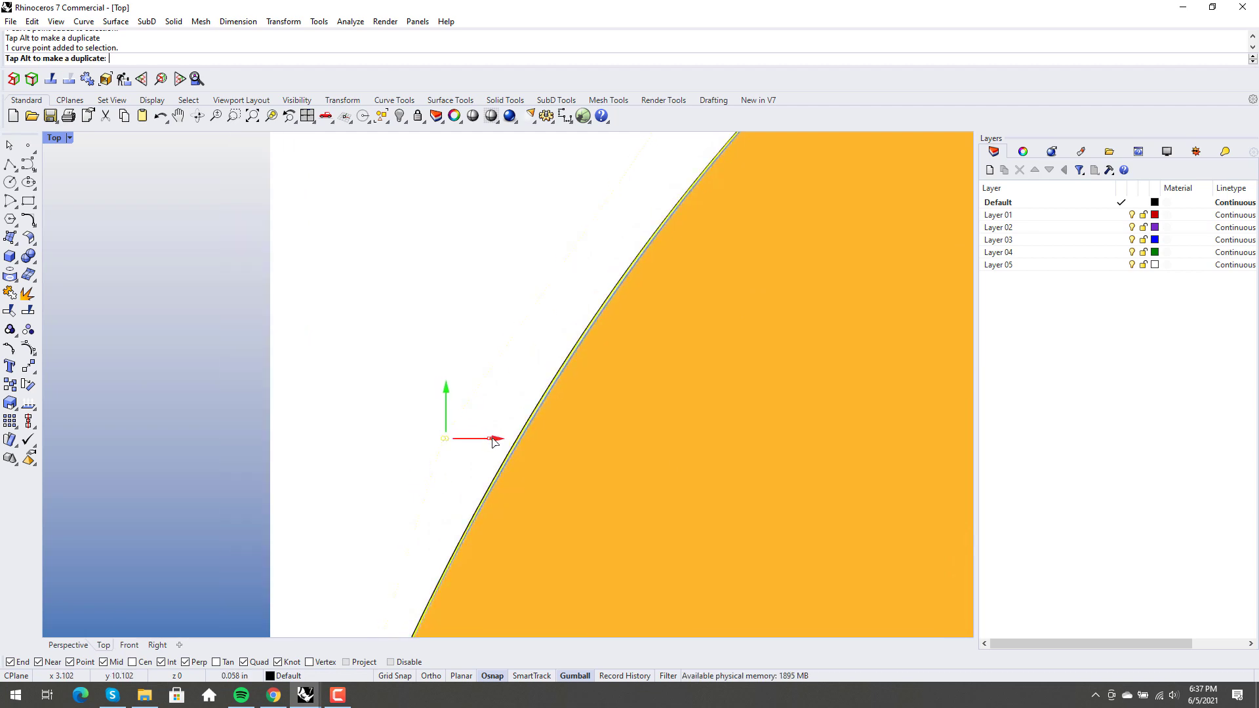
{"action": "scroll", "scroll_direction": "down", "scroll_amount": 3}
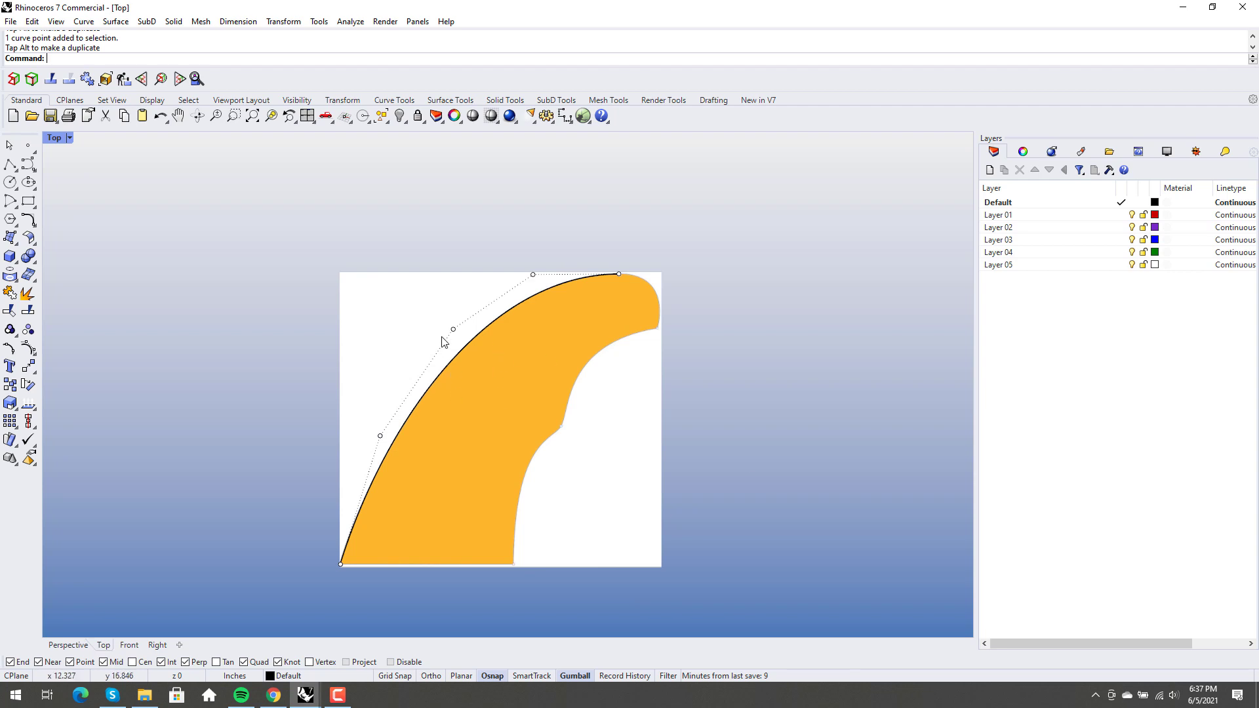
{"action": "type", "text": "CurvatureGraph"}
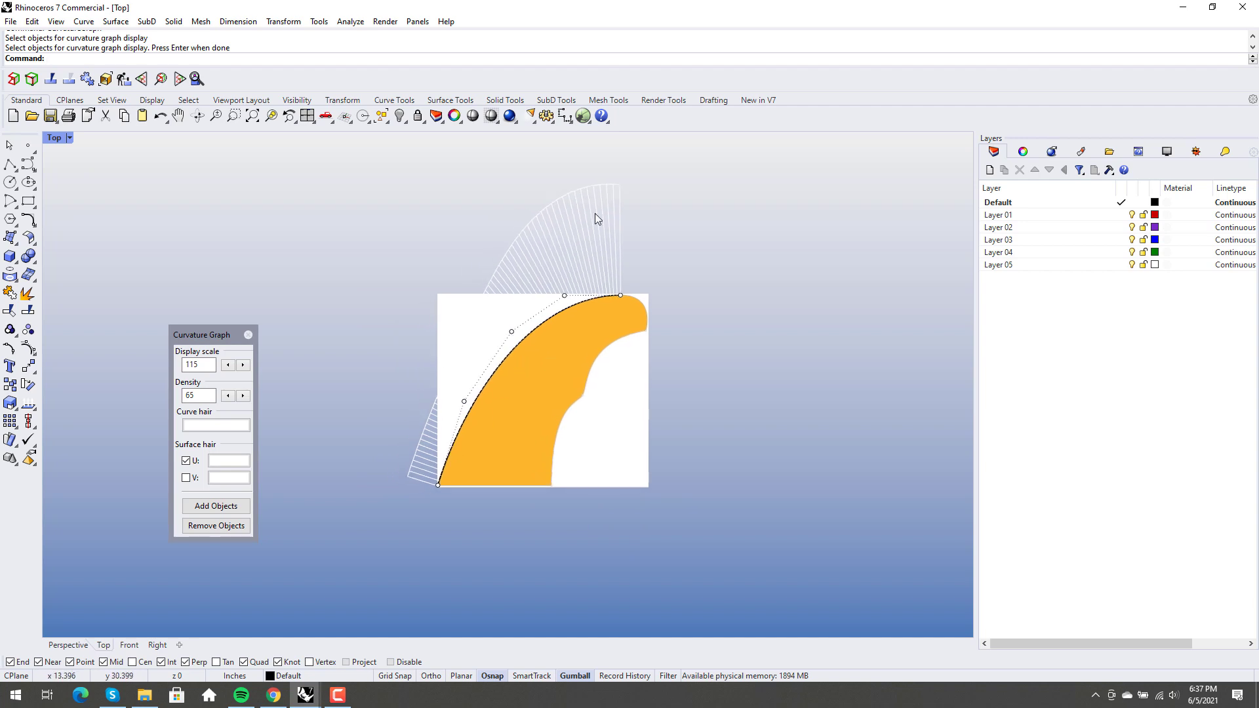
{"action": "mouse_move", "coordinate": [674, 458]}
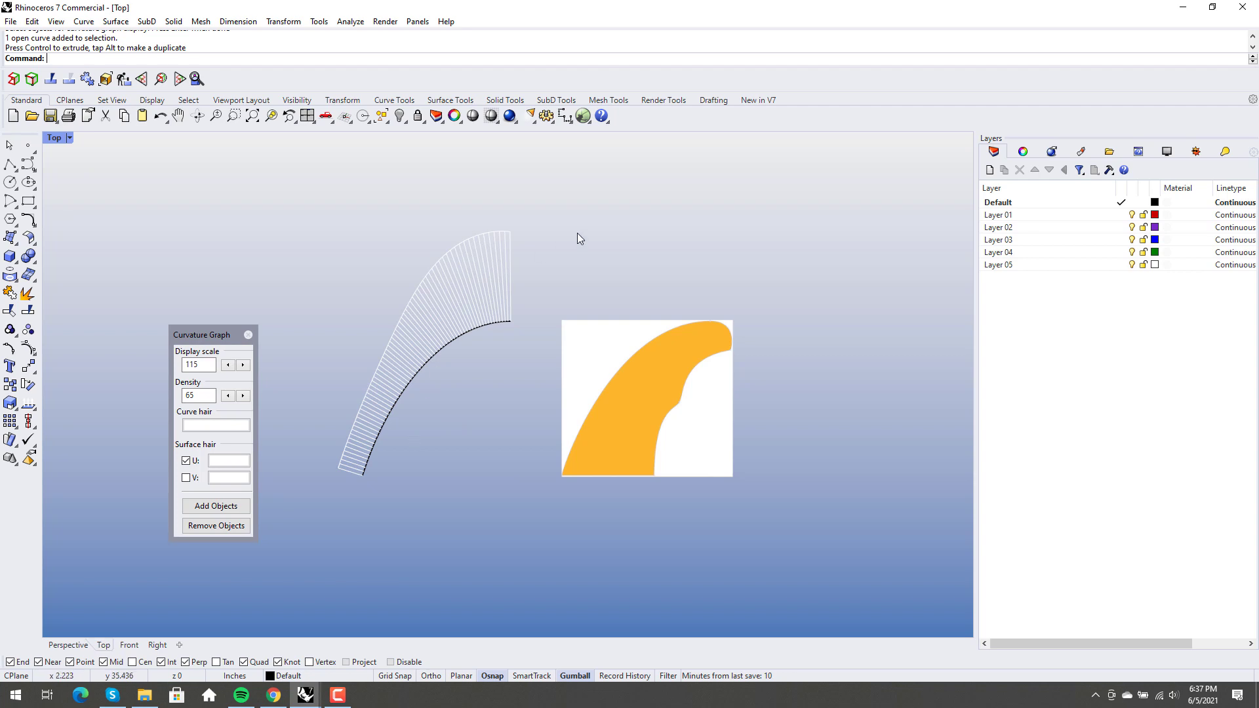
{"action": "mouse_move", "coordinate": [539, 375]}
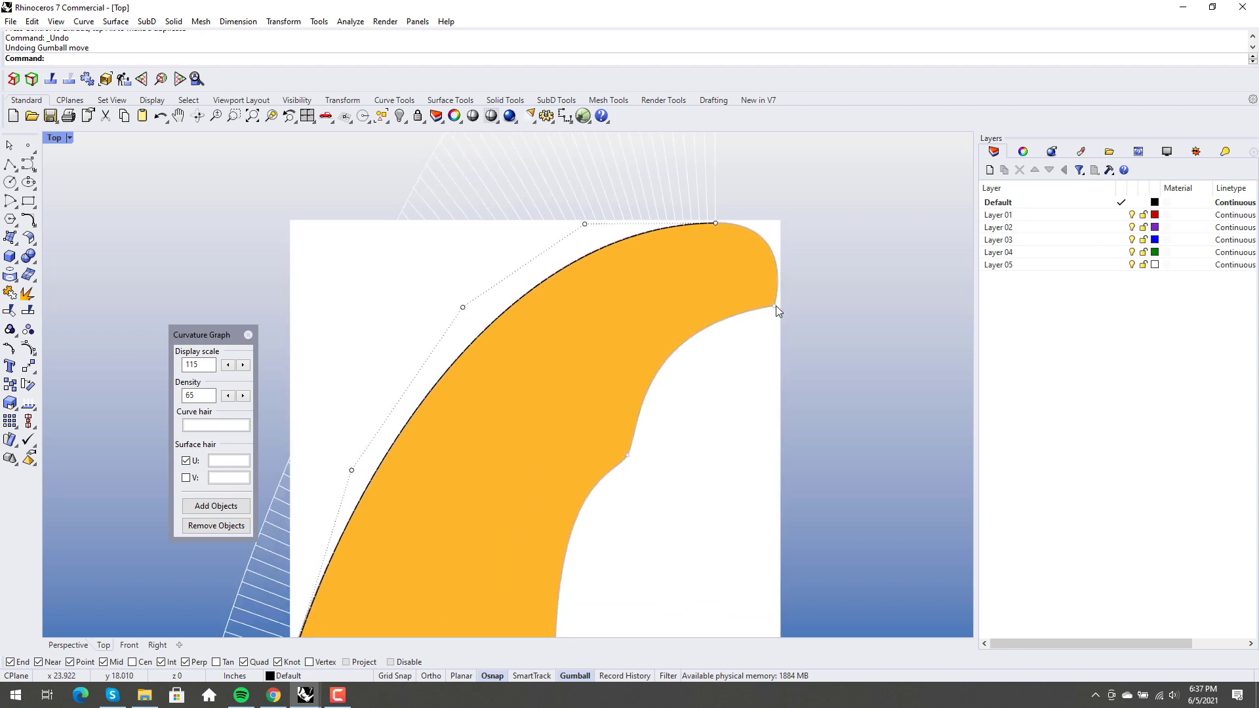
{"action": "mouse_move", "coordinate": [660, 358]}
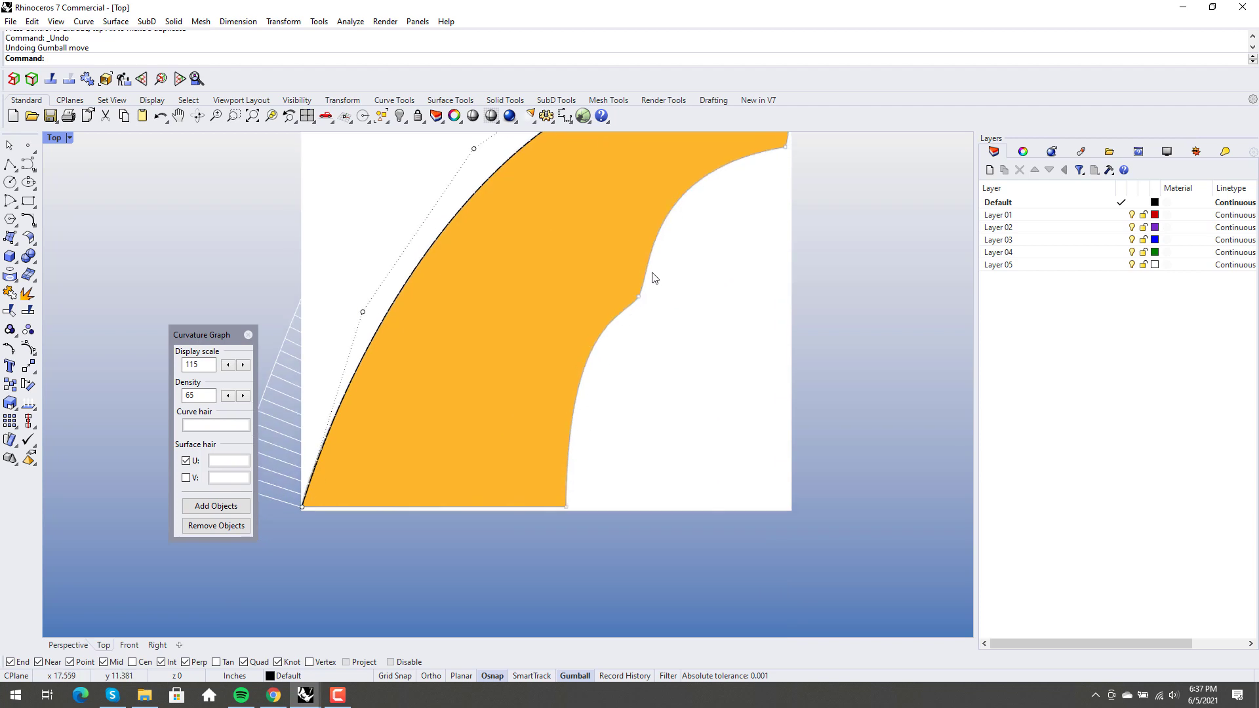
{"action": "mouse_move", "coordinate": [619, 301]}
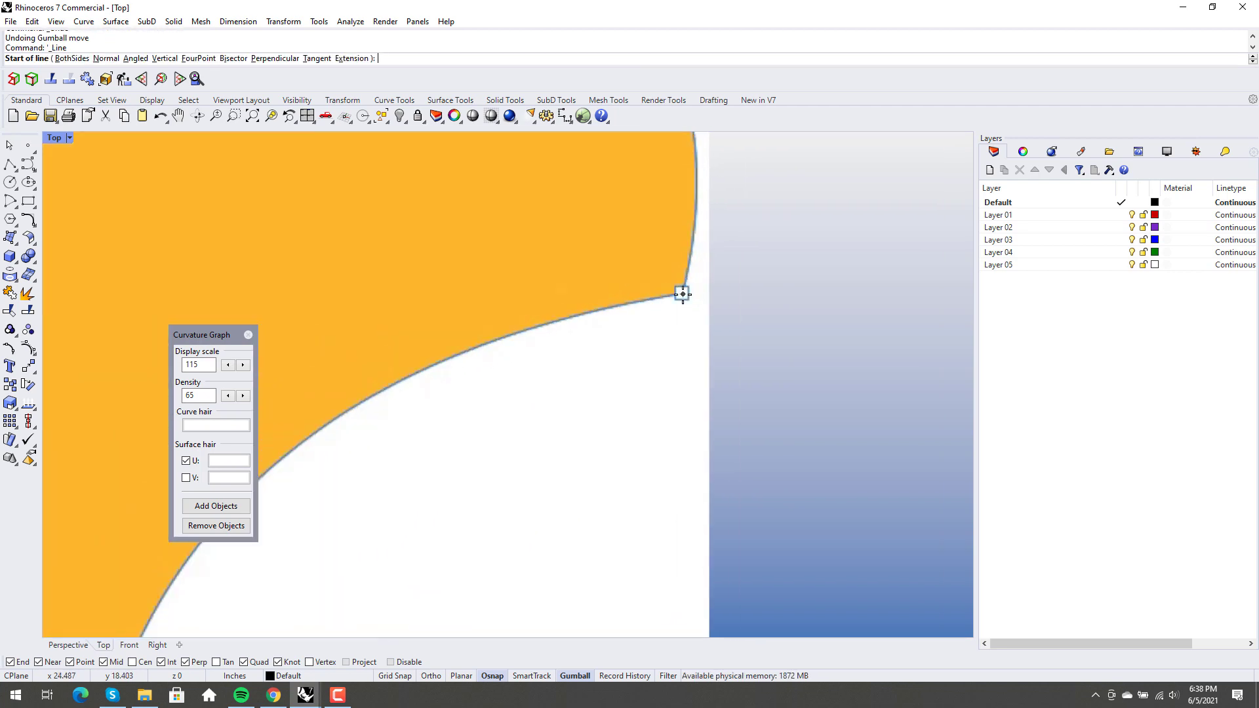
Step: Anchor a new line at the inner corner of the fin's upper-right tip
{"action": "left_click", "coordinate": [681, 293]}
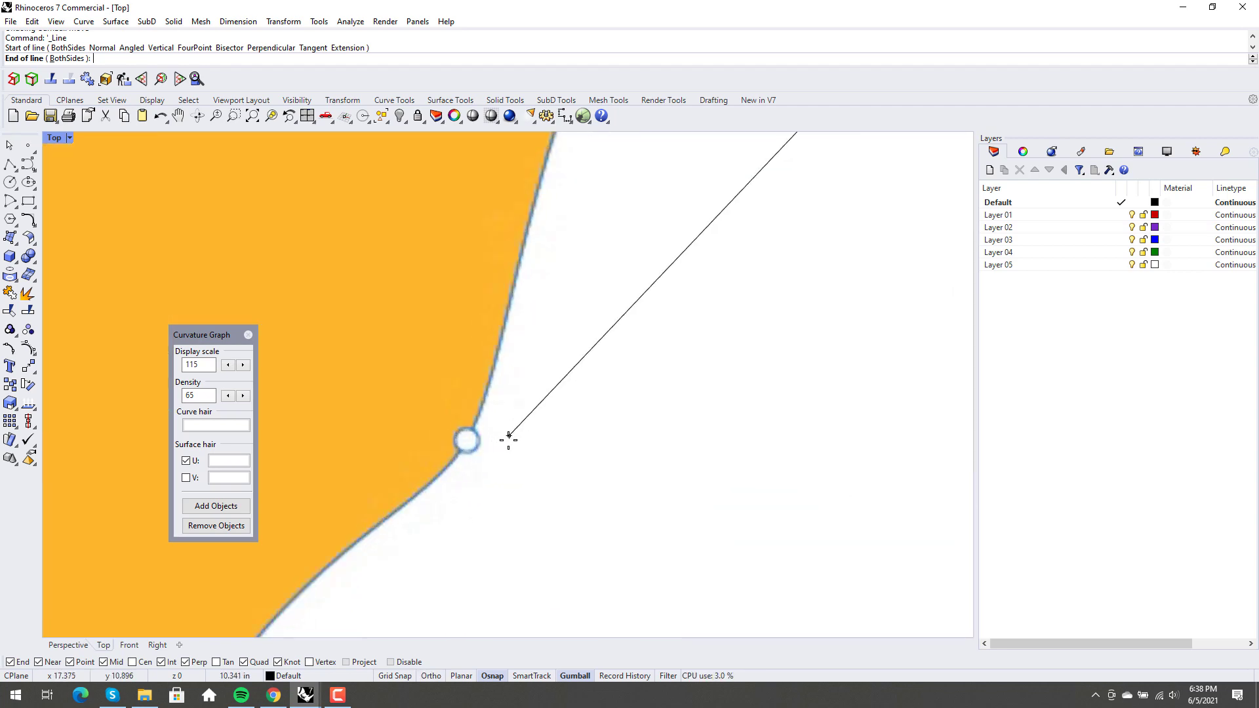
{"action": "mouse_move", "coordinate": [491, 452]}
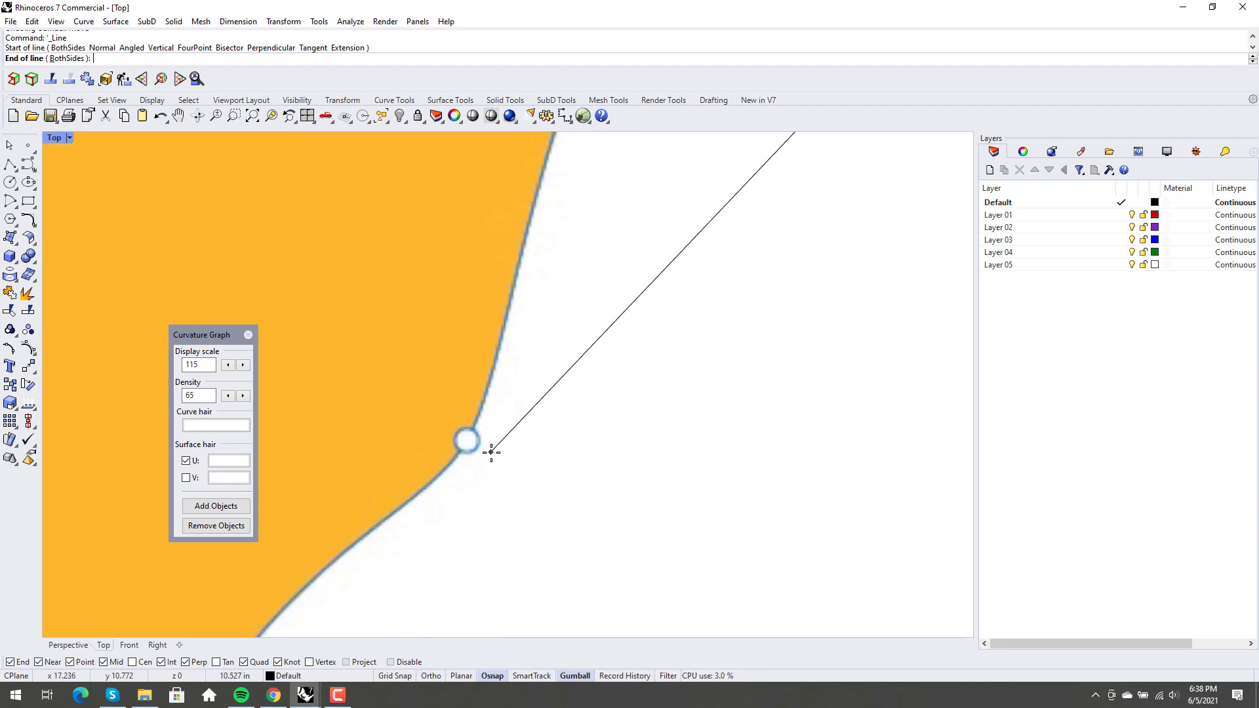
{"action": "mouse_move", "coordinate": [490, 455]}
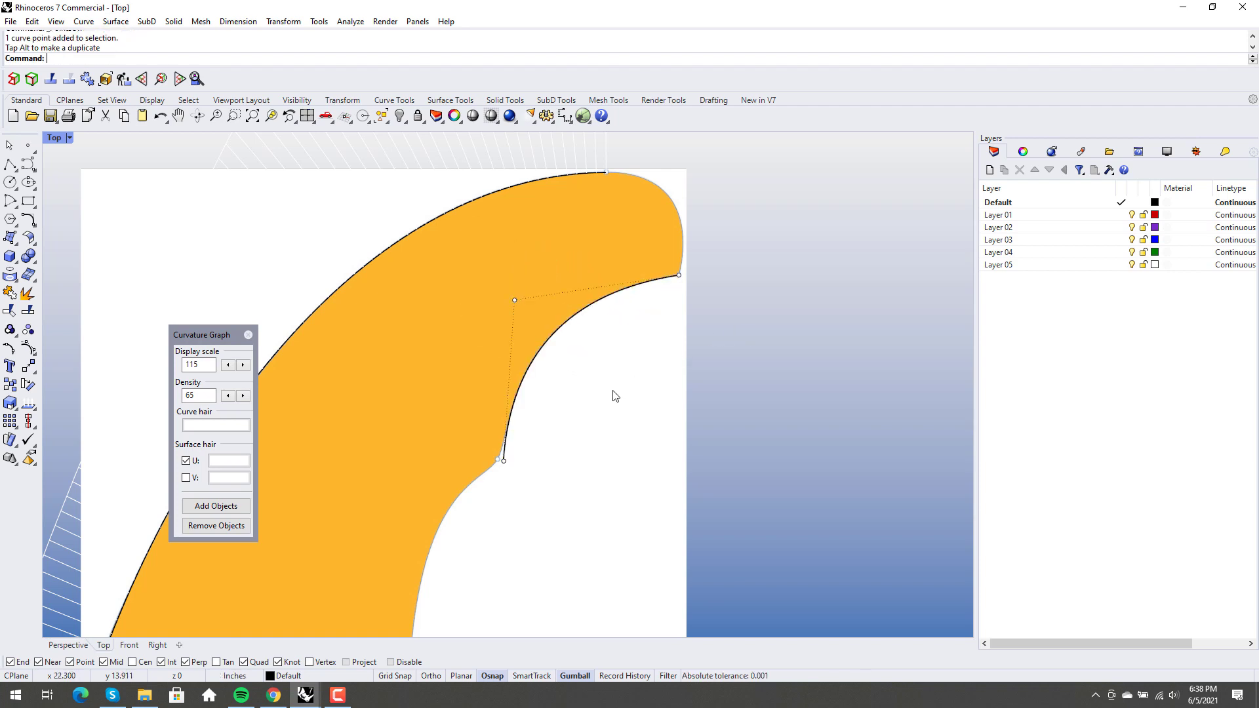
{"action": "mouse_move", "coordinate": [541, 435]}
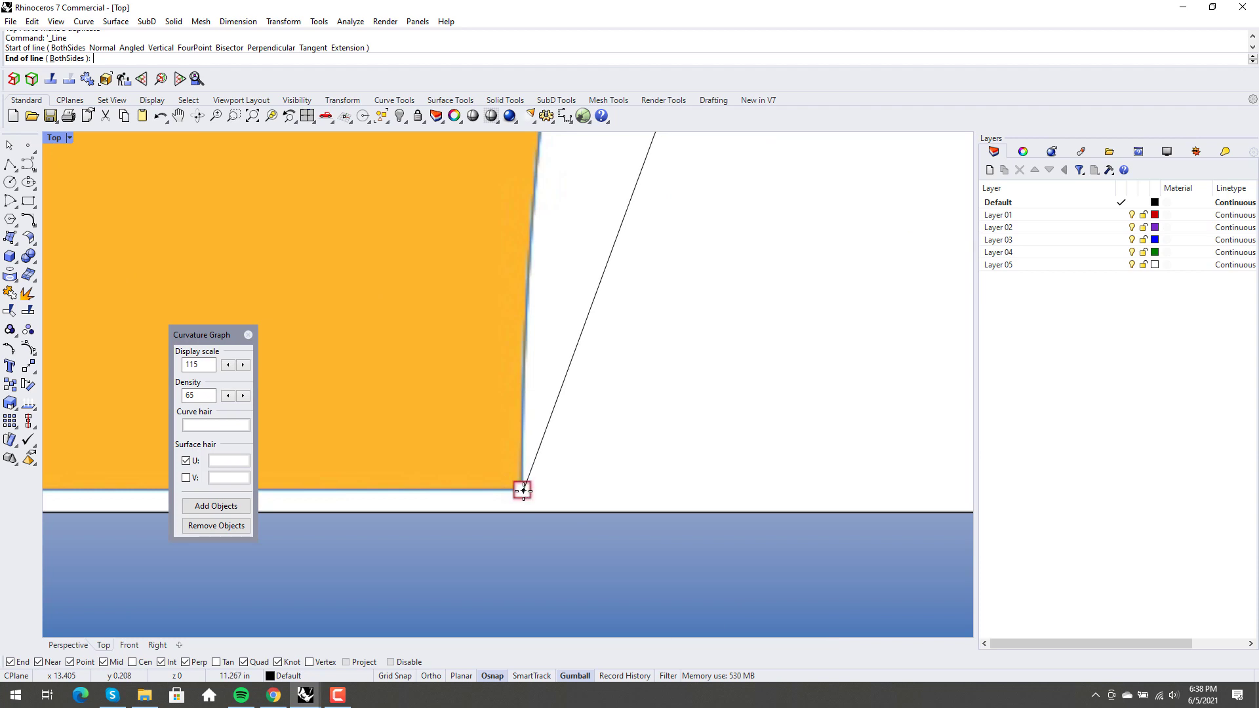
Step: End the line at the inner edge's base, select it, and add a control point near the notch
{"action": "left_click", "coordinate": [522, 490]}
{"action": "type", "text": "ChangeDegree"}
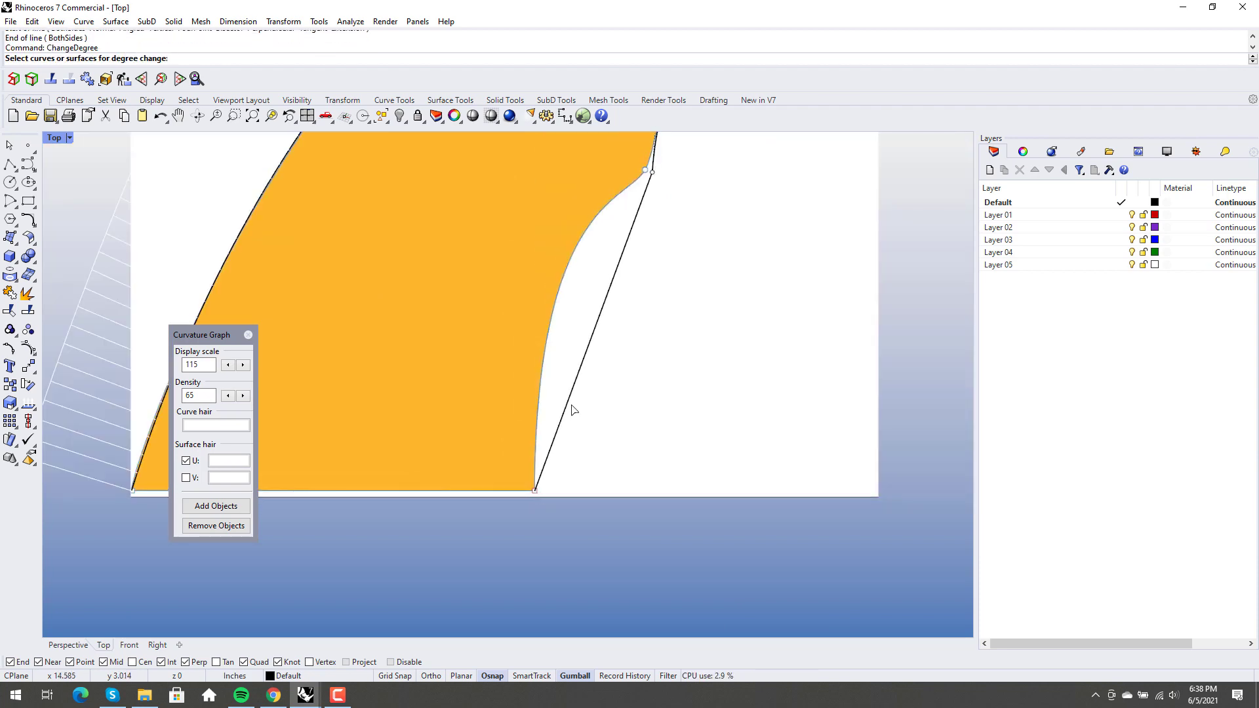
{"action": "left_click", "coordinate": [578, 321]}
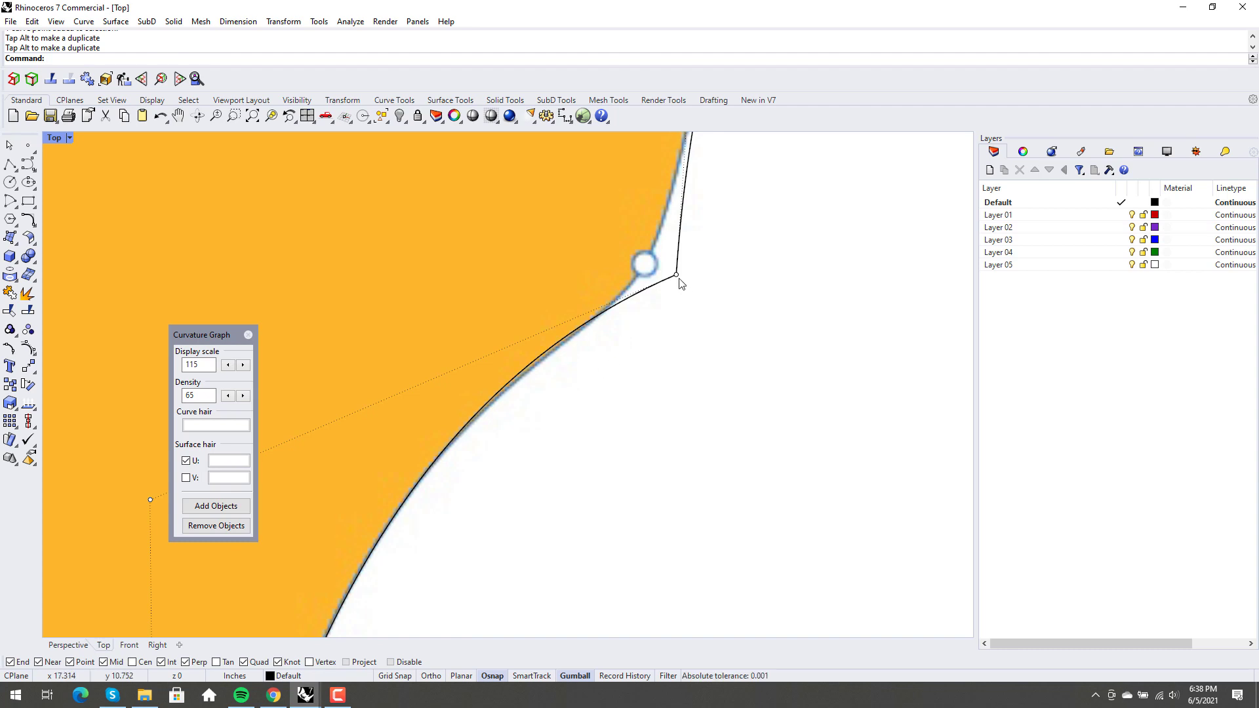
{"action": "left_click", "coordinate": [676, 275]}
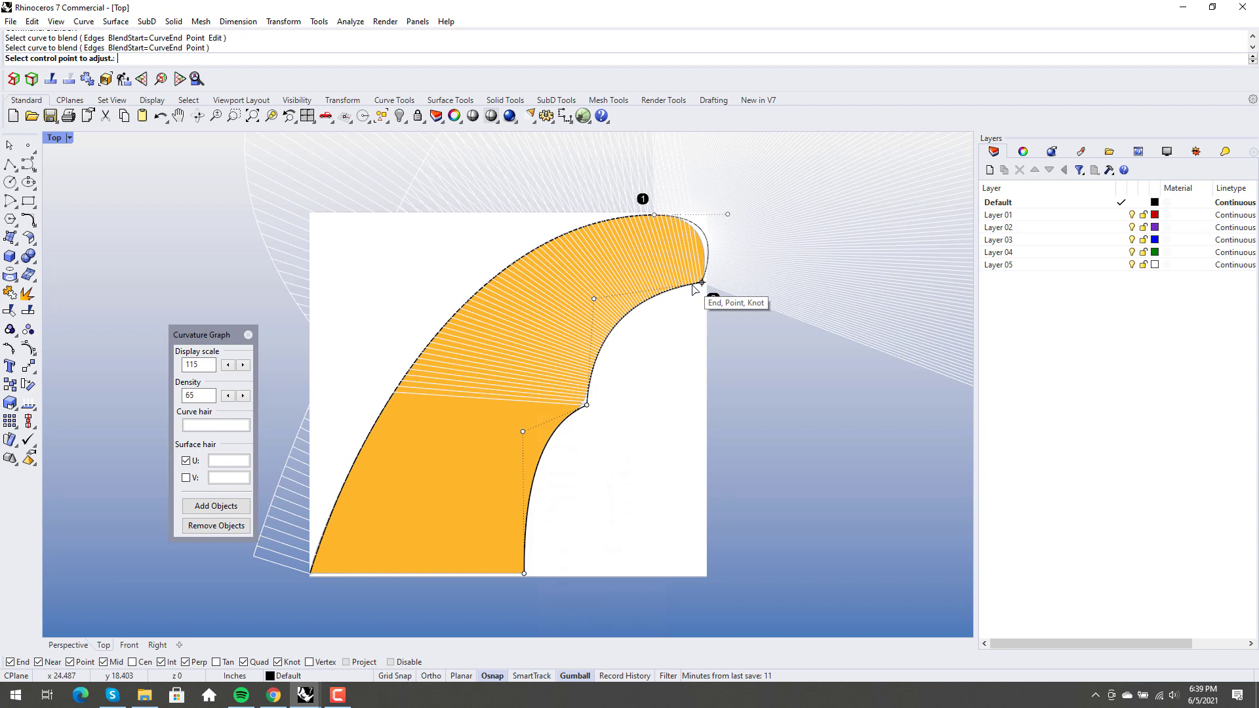
Step: Blend the outer and inner curve ends at the tip, accept the blend, and deselect
{"action": "left_click", "coordinate": [702, 282]}
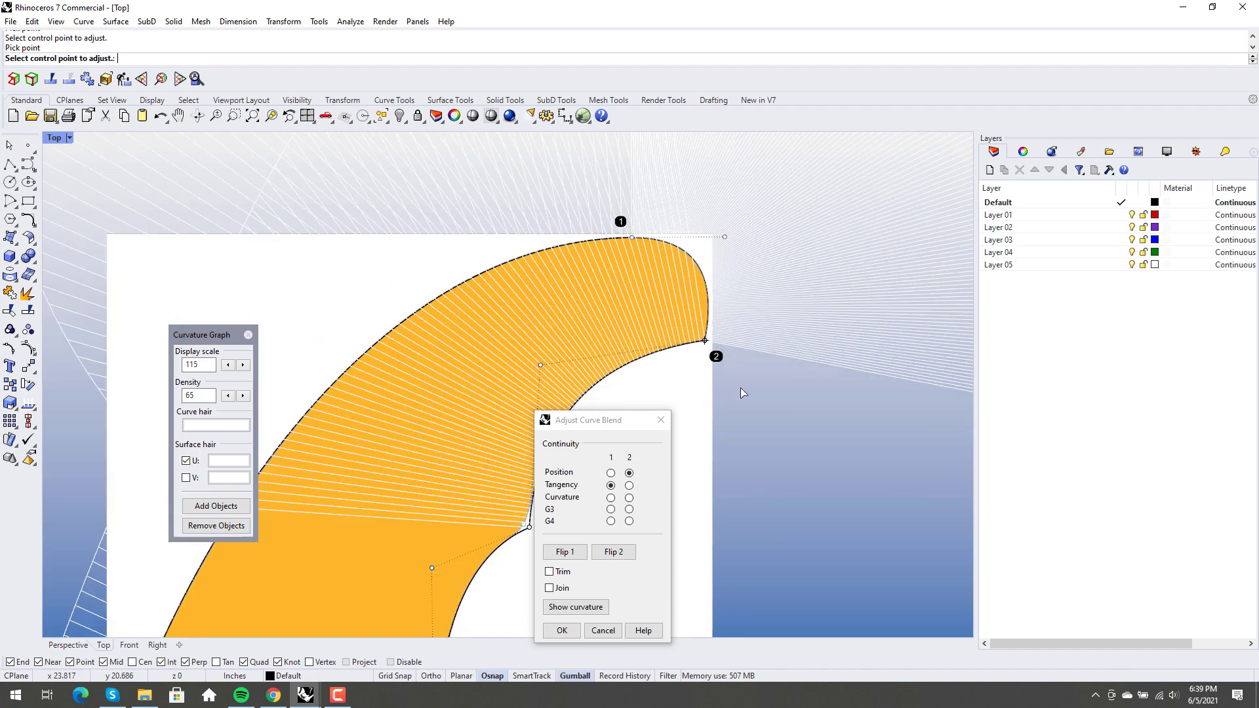
{"action": "left_click", "coordinate": [561, 630]}
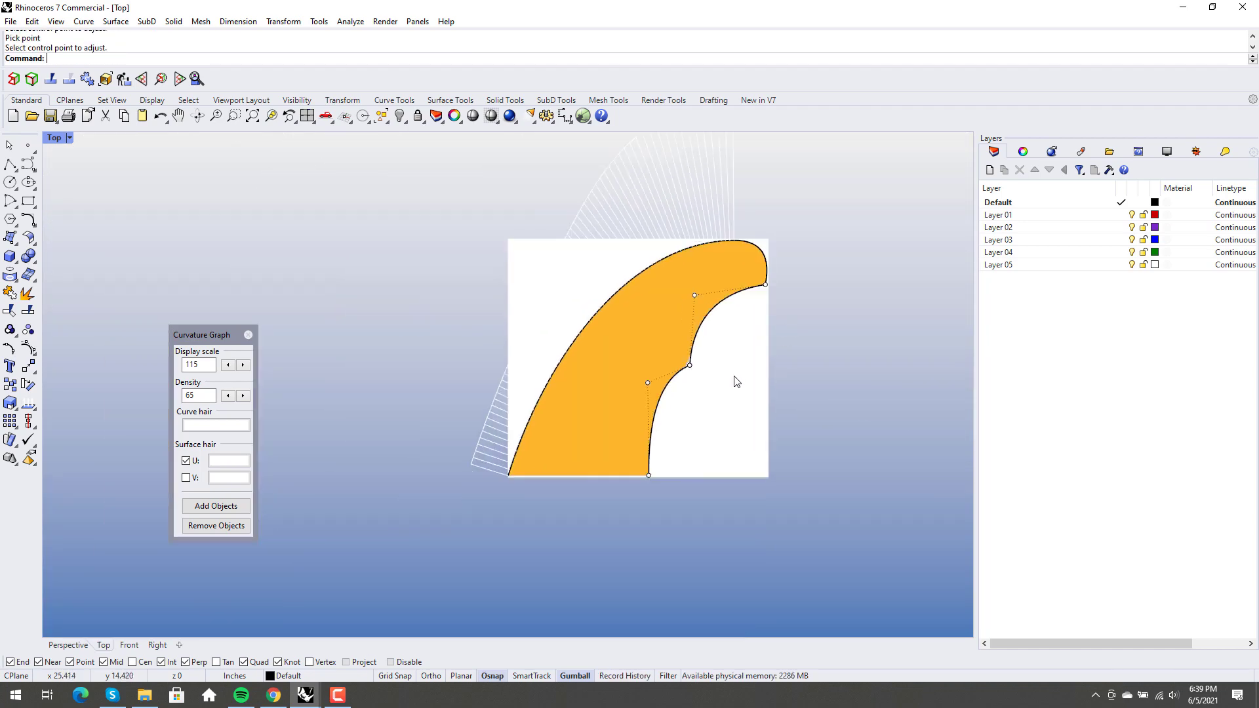
{"action": "left_click", "coordinate": [677, 230]}
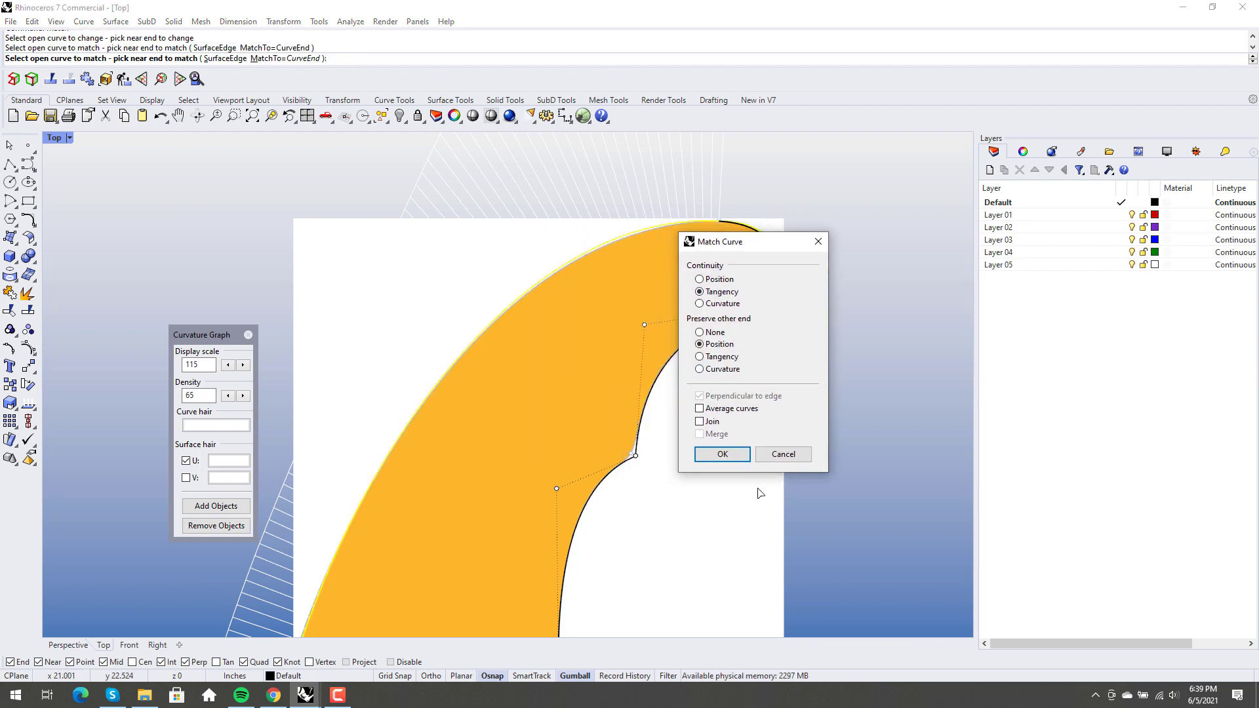
Step: Confirm the outer curve's tangency match to the tip blend, then undo the last action
{"action": "left_click", "coordinate": [720, 454]}
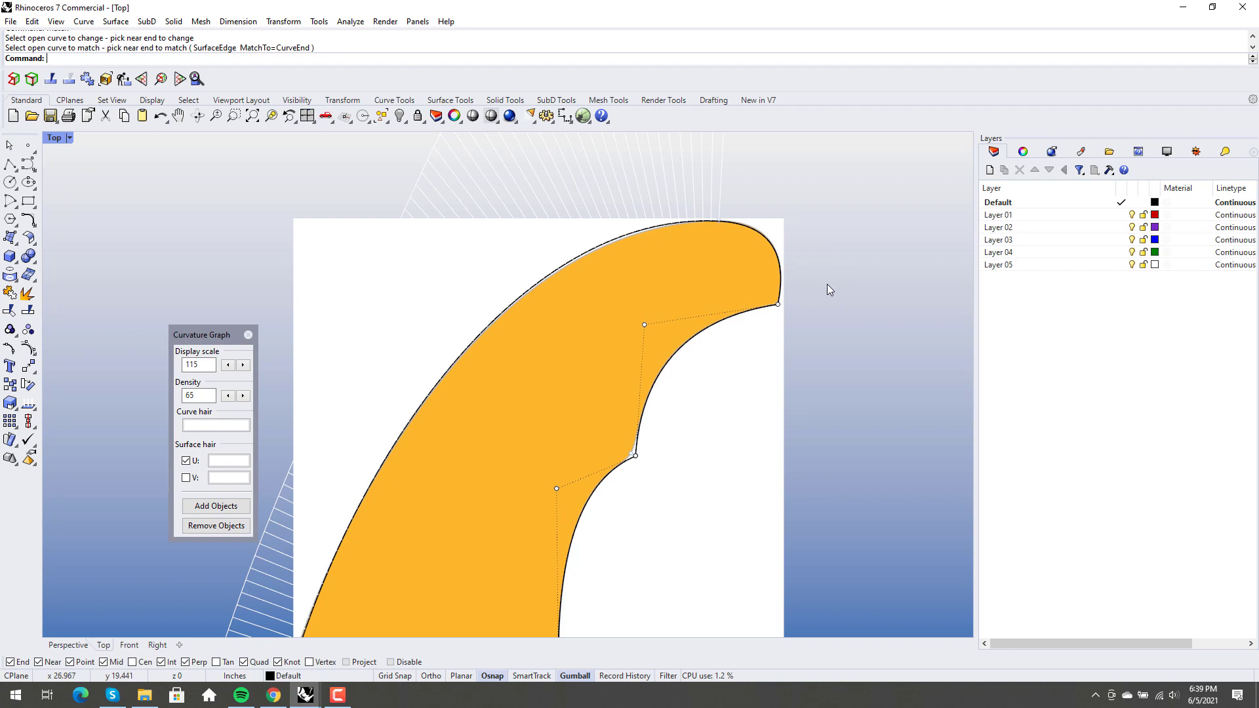
{"action": "key", "text": "ctrl+z"}
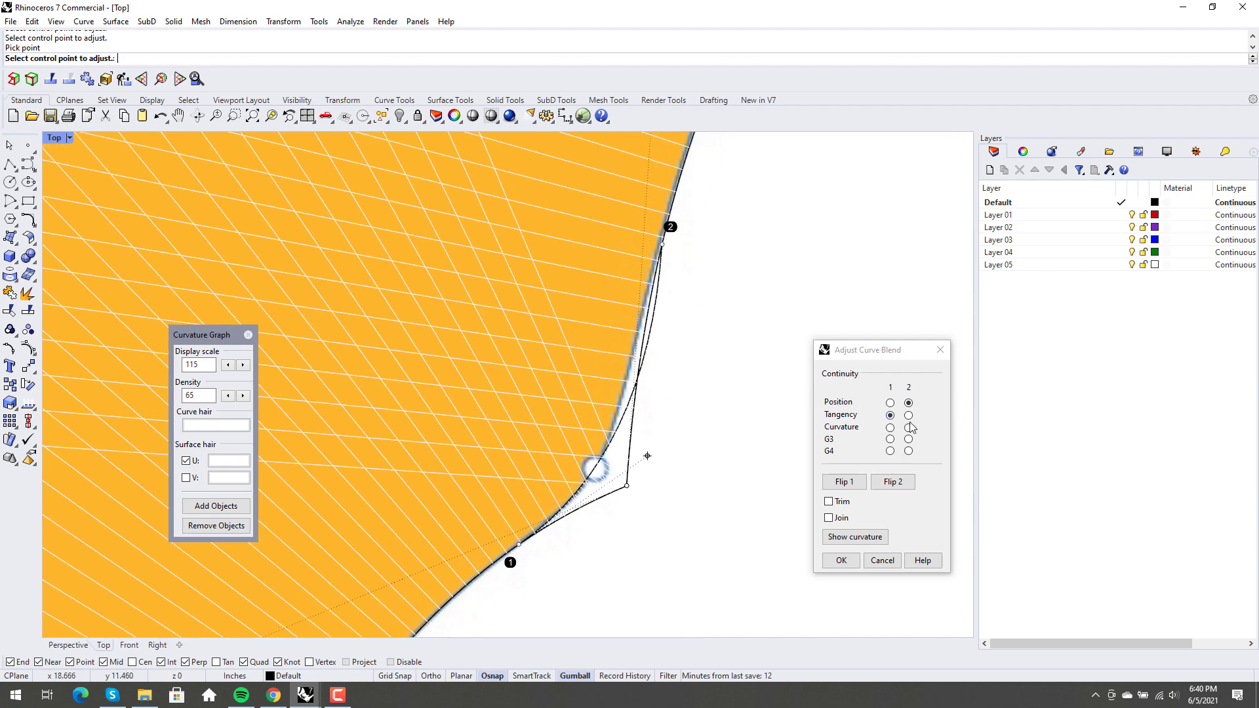
{"action": "left_click", "coordinate": [908, 414]}
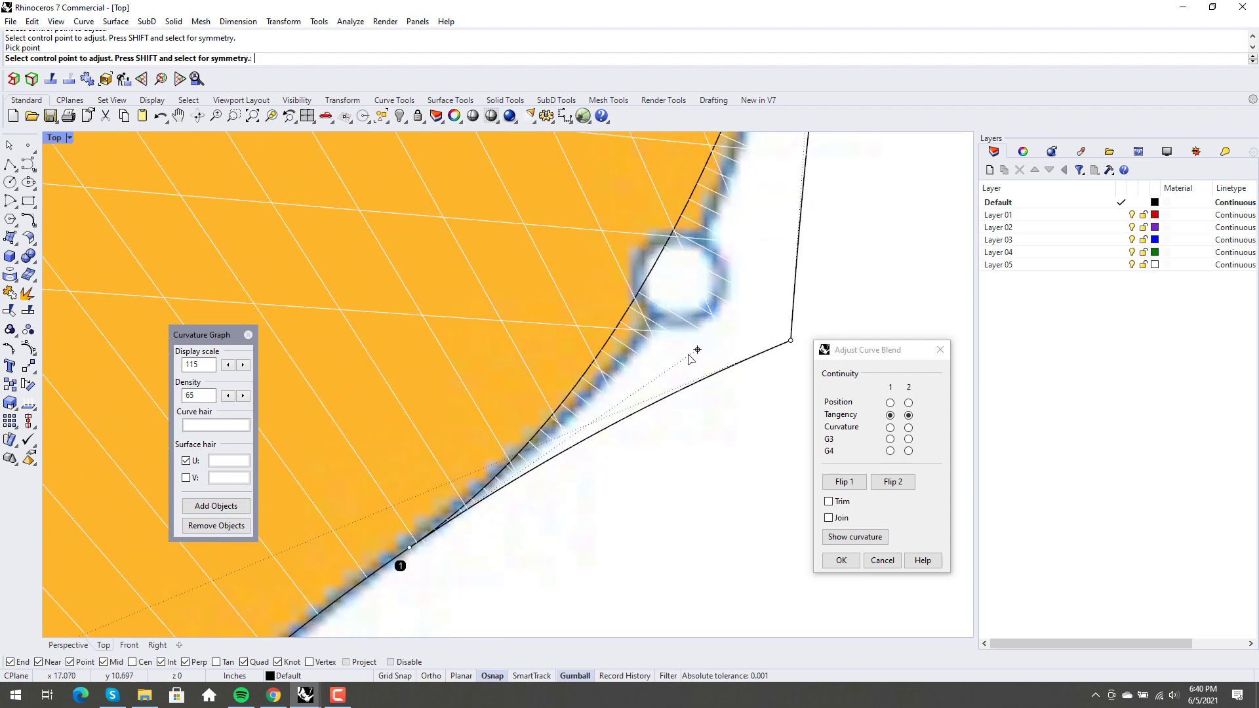
{"action": "mouse_move", "coordinate": [407, 551]}
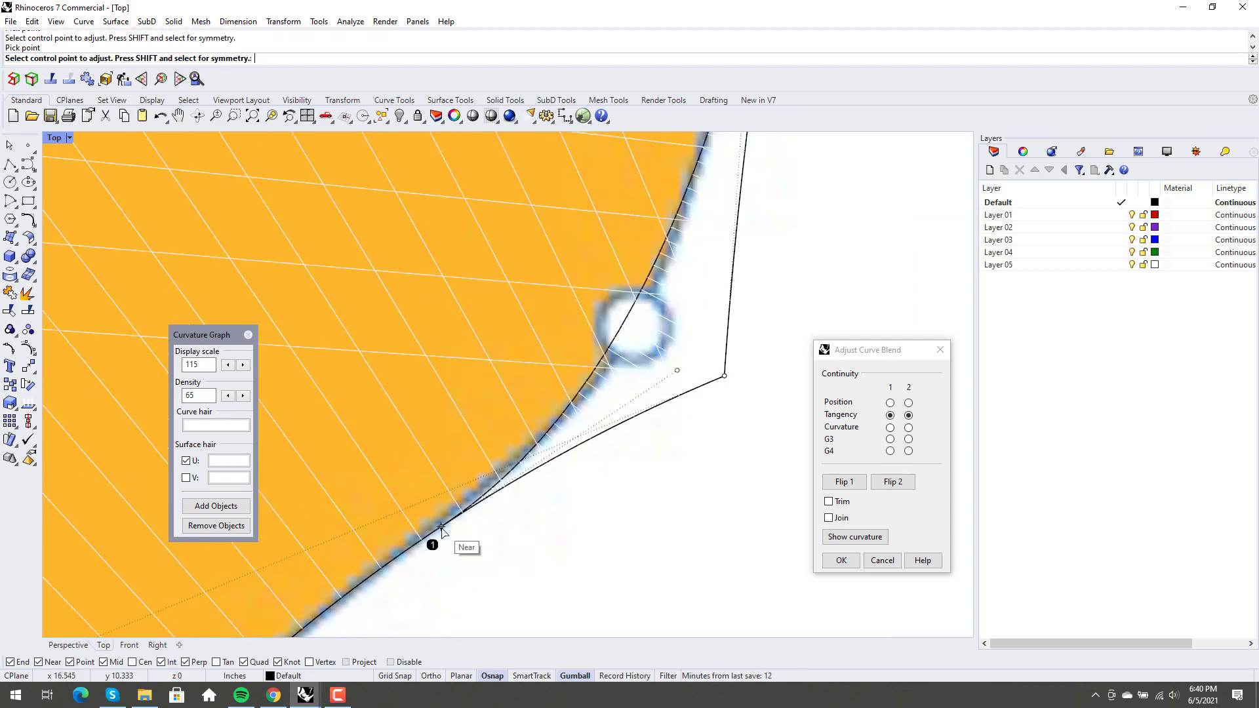
{"action": "left_click", "coordinate": [890, 427]}
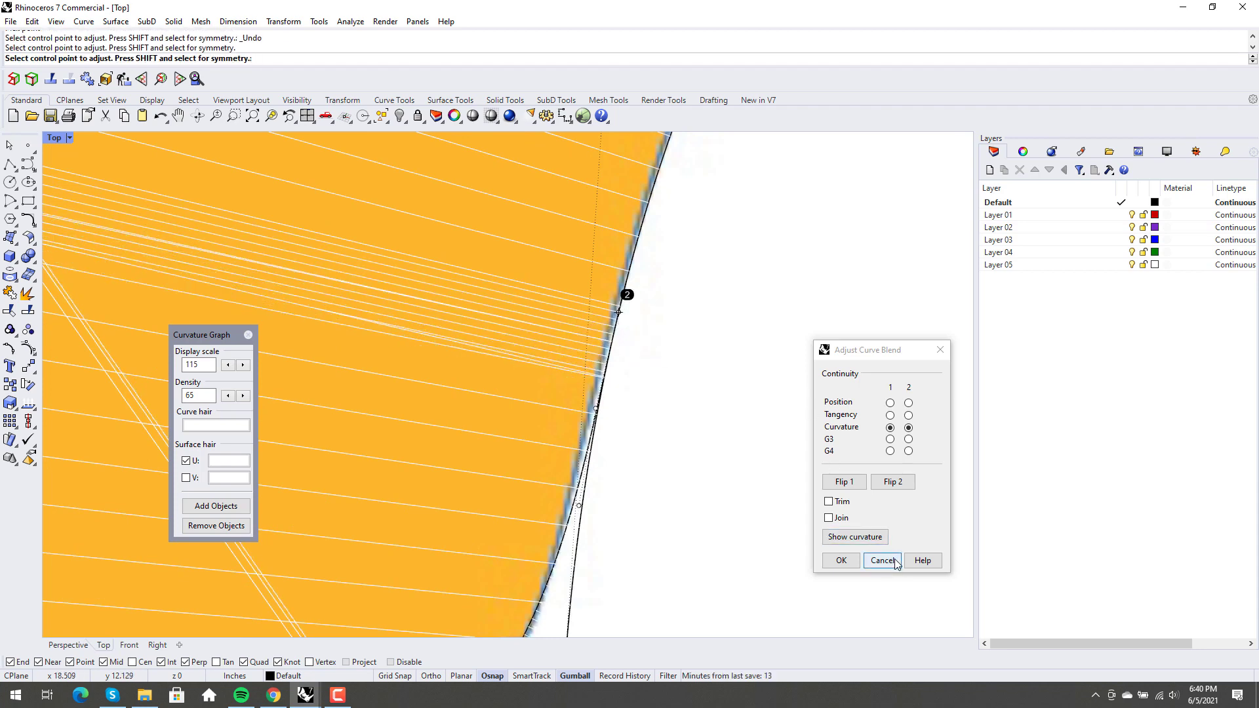
{"action": "left_click", "coordinate": [881, 560]}
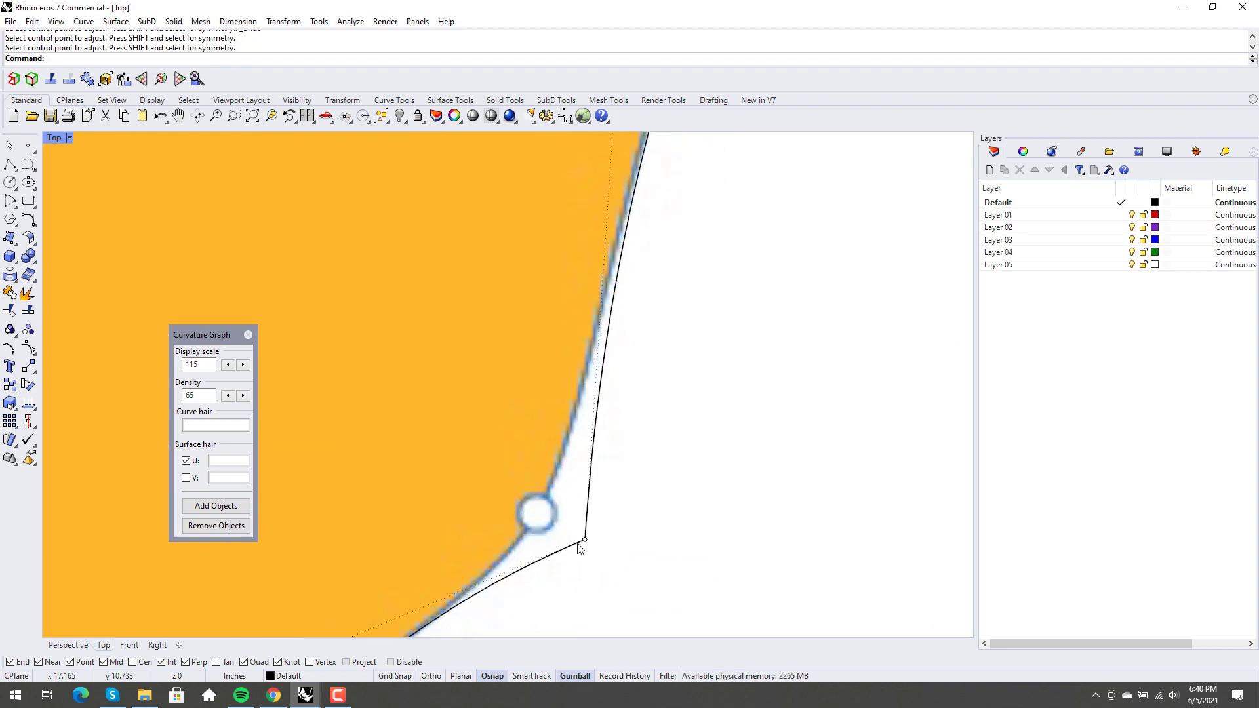
{"action": "left_click", "coordinate": [584, 537]}
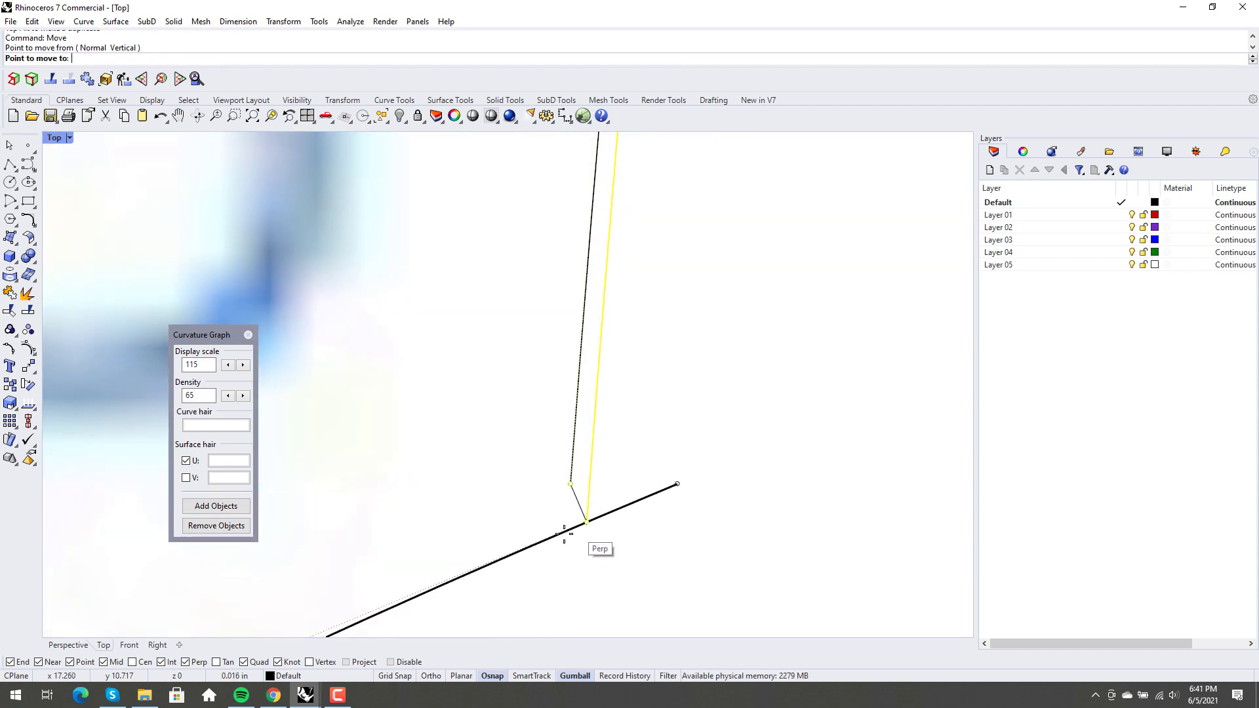
{"action": "mouse_move", "coordinate": [570, 526]}
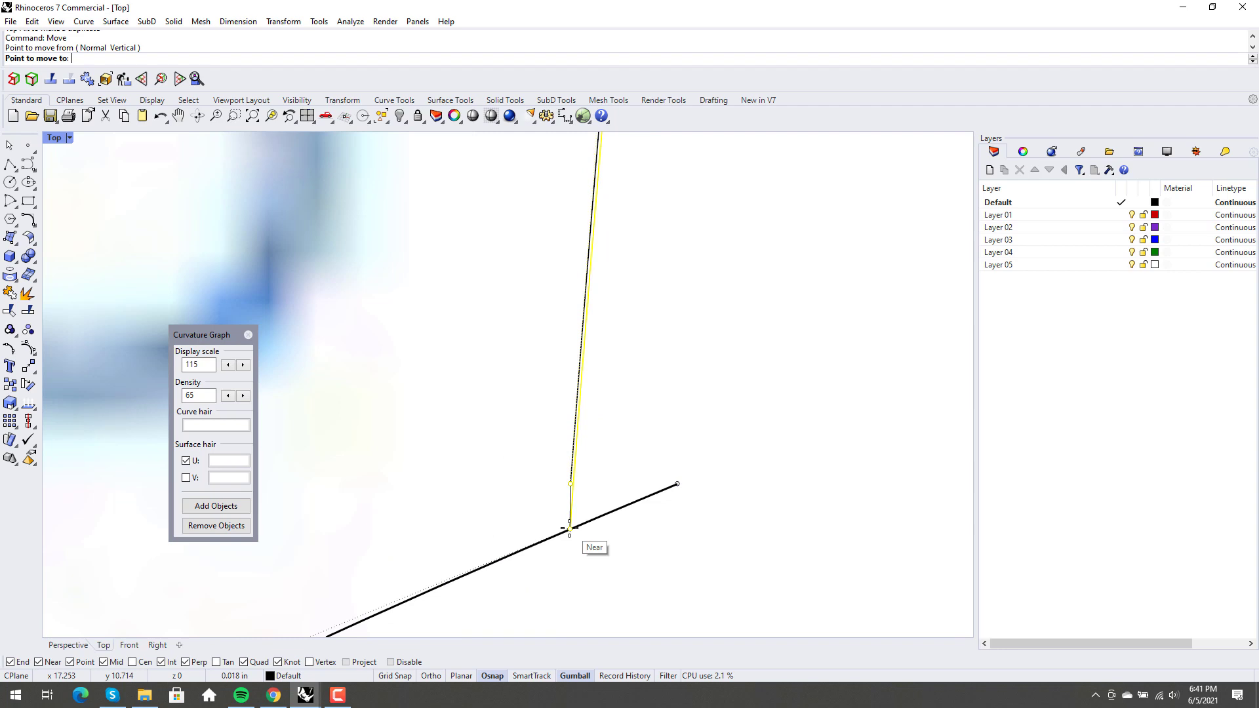
Step: Snap the moved inner curve's end onto the other inner curve at the notch
{"action": "left_click", "coordinate": [576, 526]}
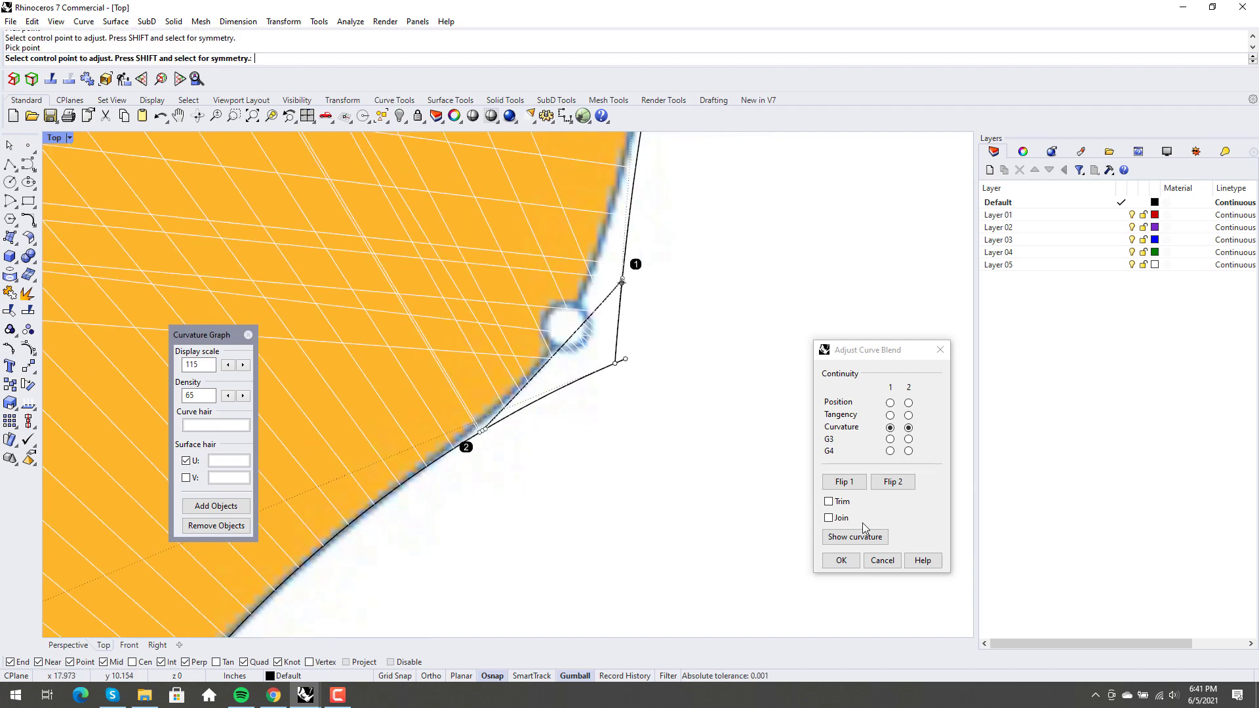
Step: Show curvature, reposition a blend control point near the notch, and accept the blend
{"action": "left_click", "coordinate": [840, 559]}
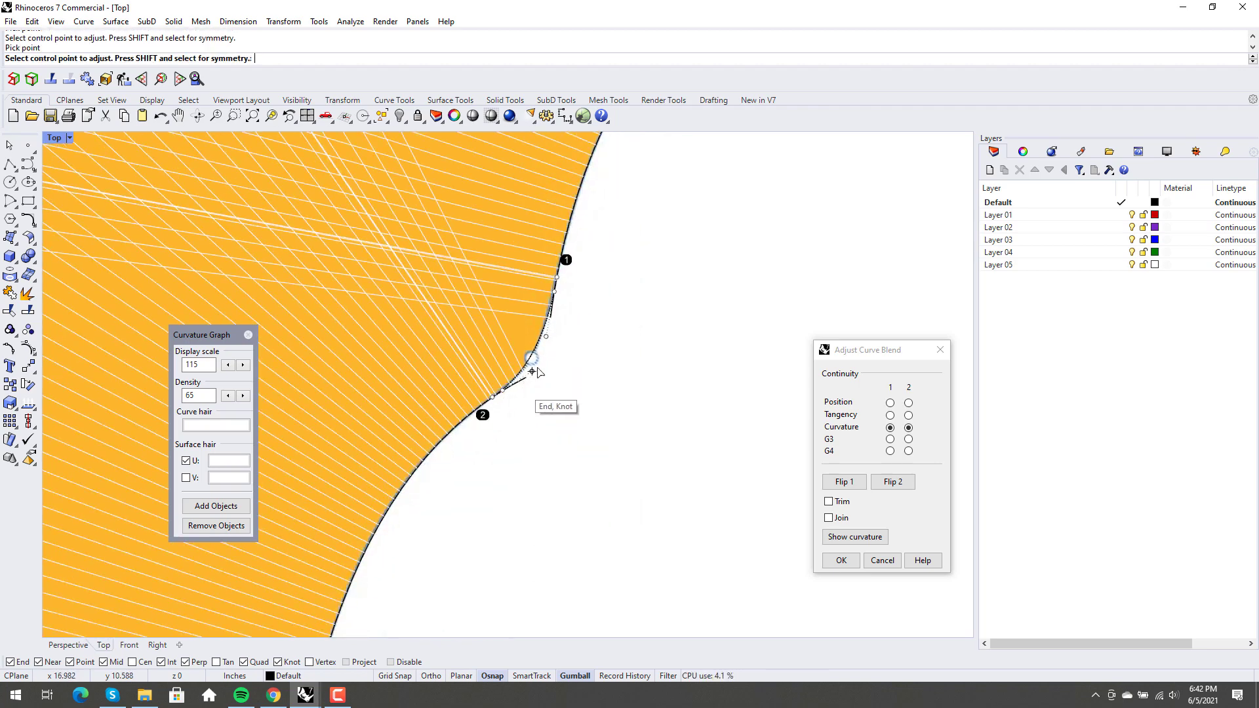
{"action": "left_click", "coordinate": [532, 369]}
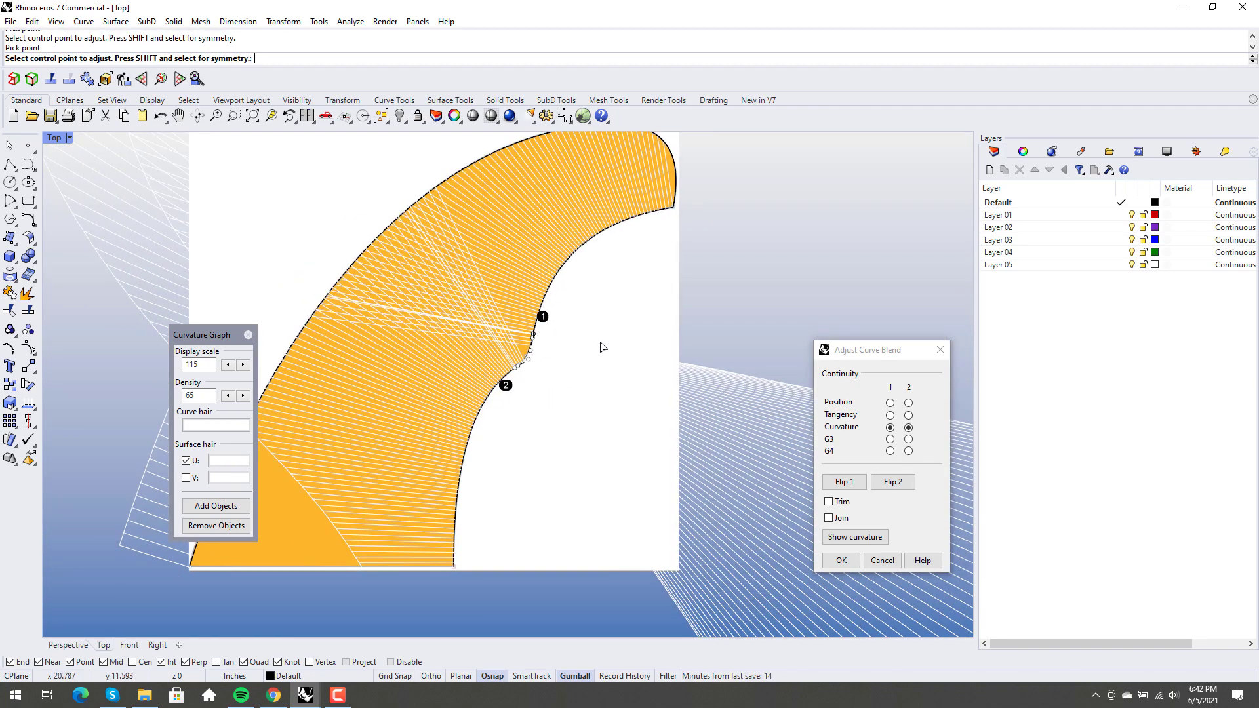
{"action": "left_click", "coordinate": [840, 560]}
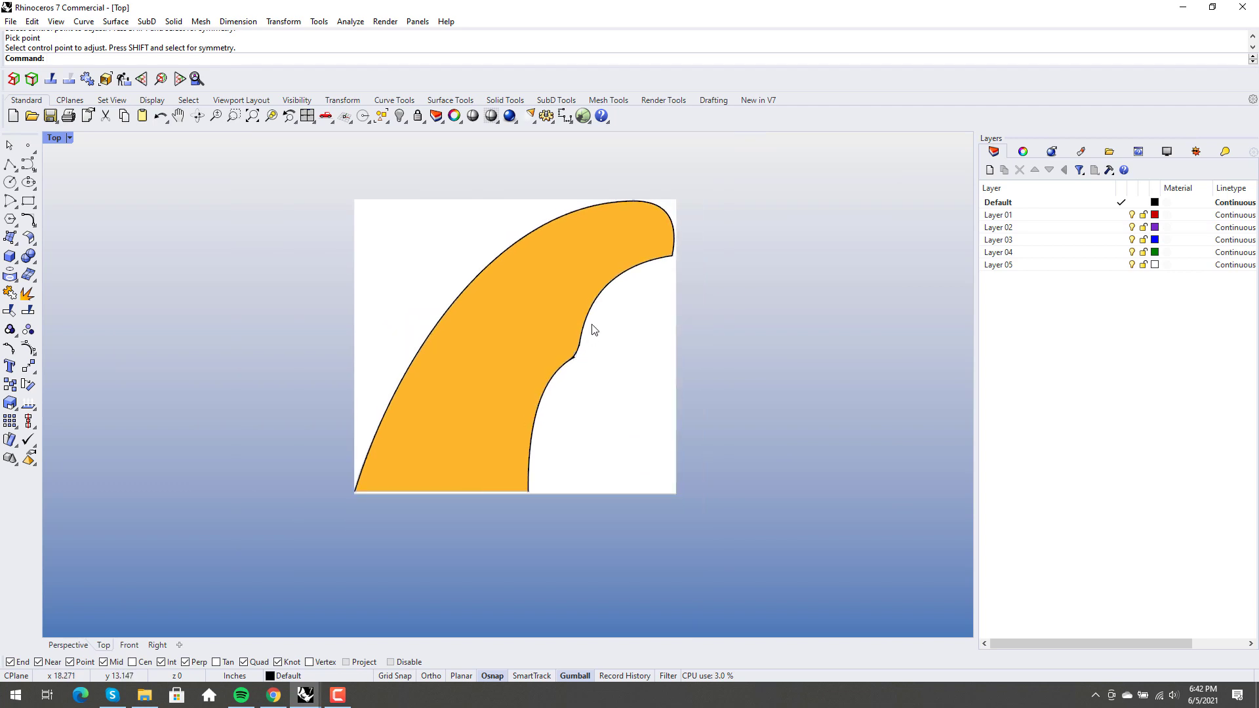
{"action": "mouse_move", "coordinate": [534, 440]}
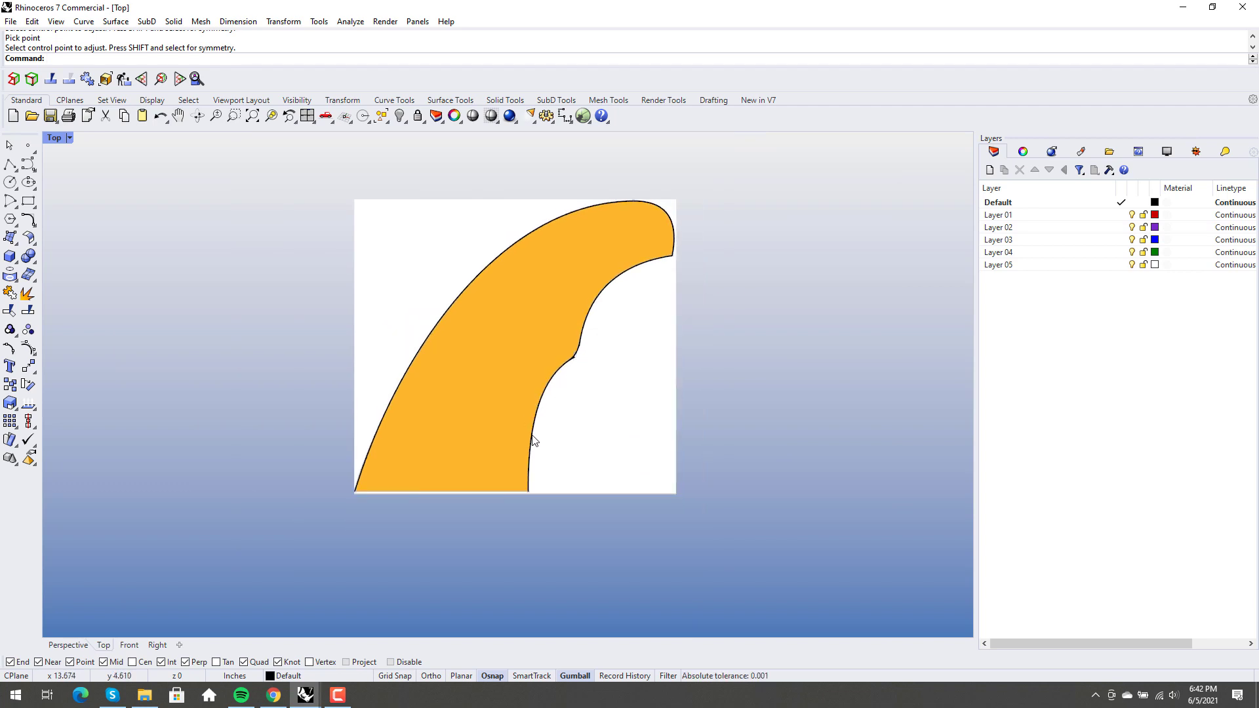